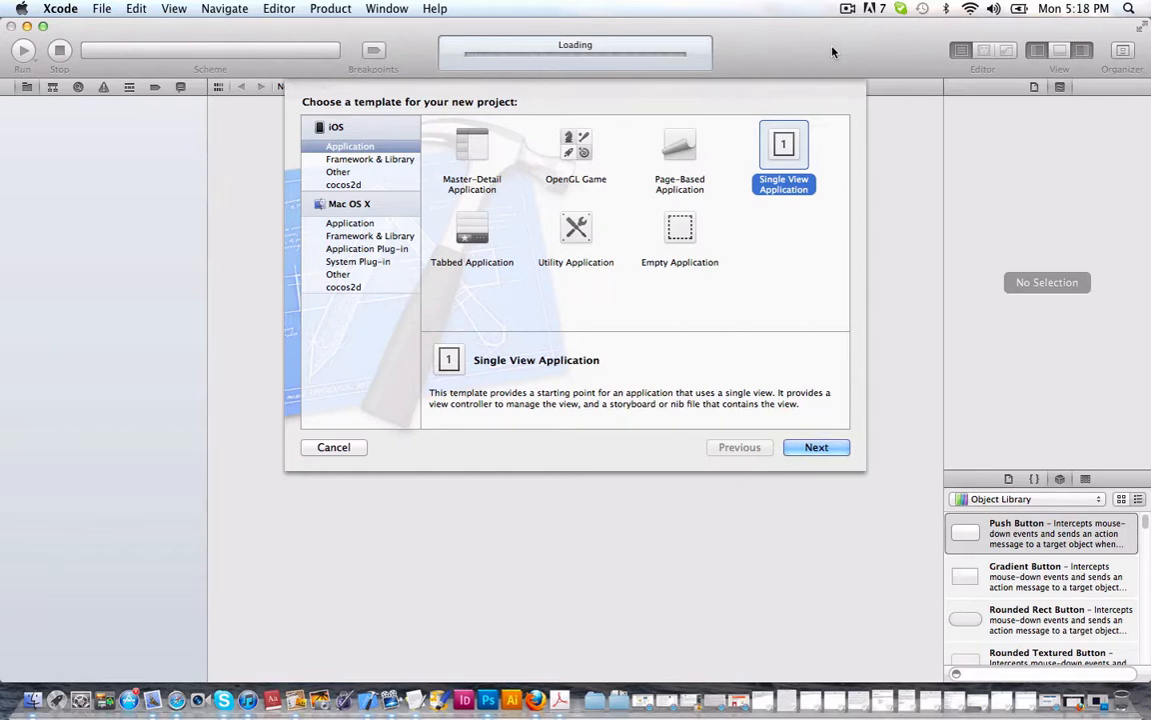
pyautogui.moveTo(820, 133)
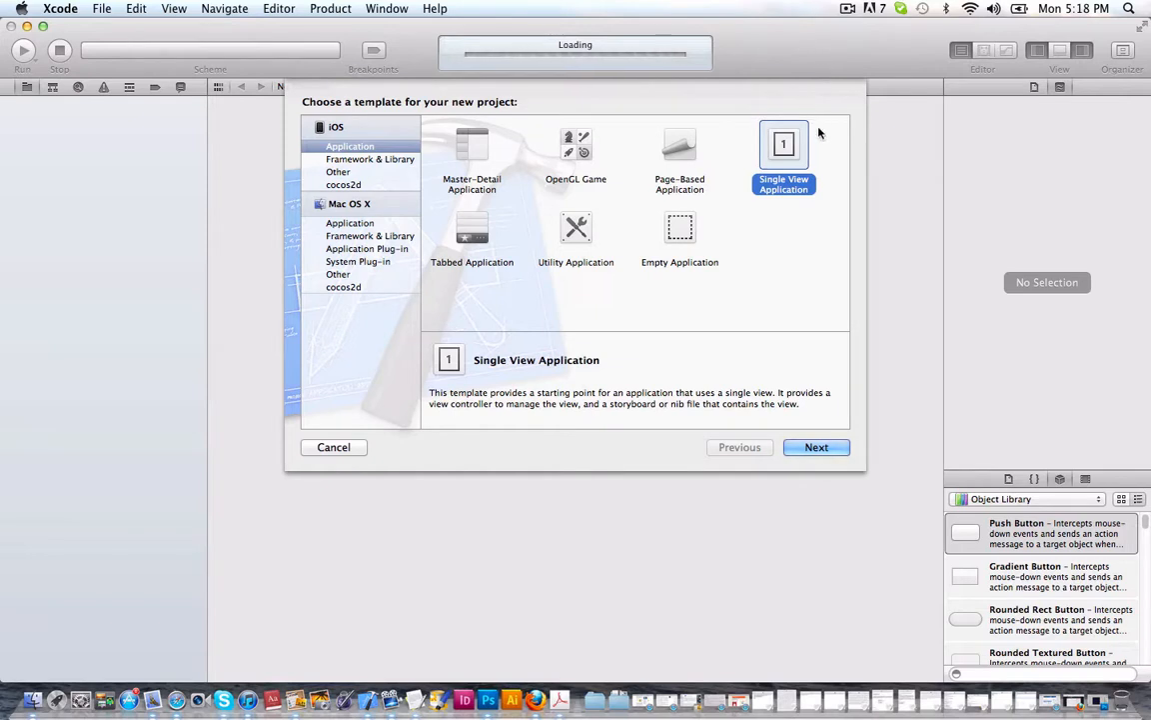
# Step: Accept the single-view template and name the product CopyPaste
pyautogui.click(817, 447)
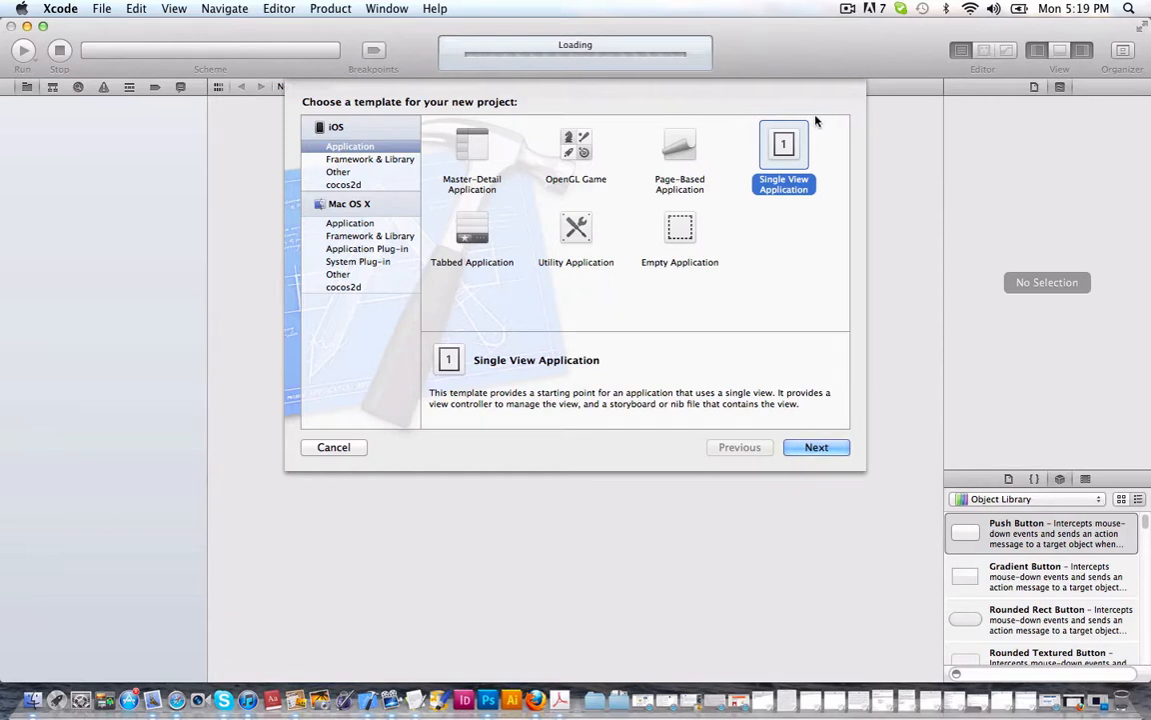
pyautogui.moveTo(789, 157)
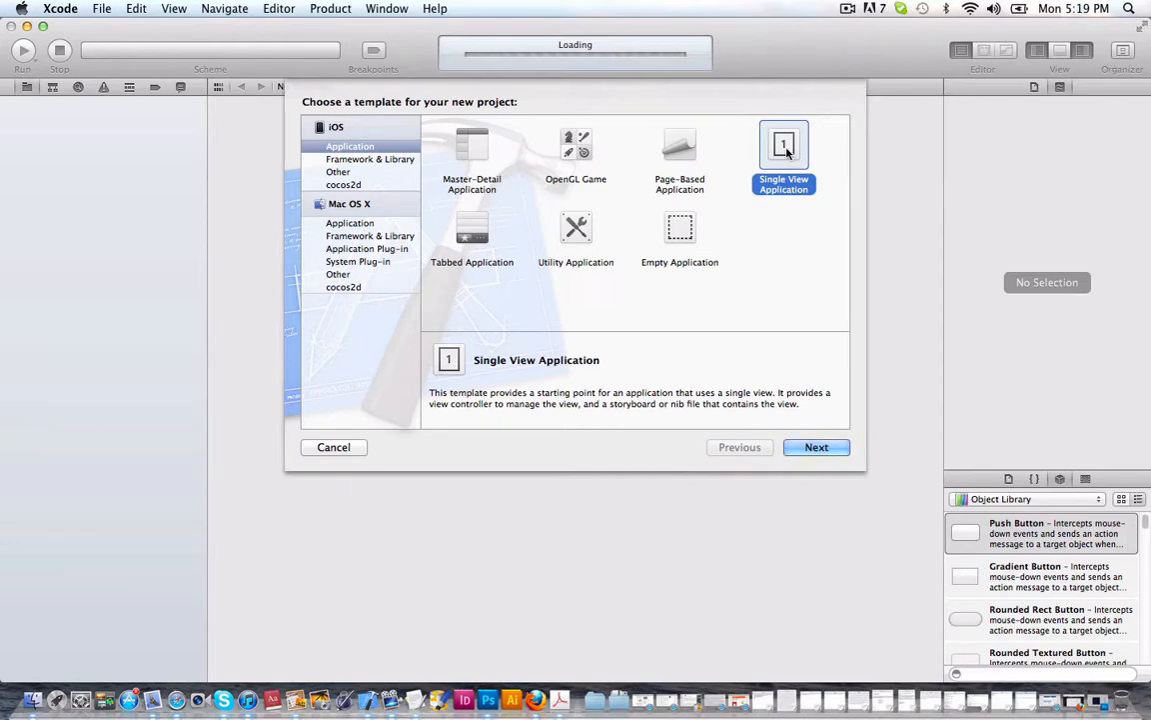
pyautogui.click(816, 447)
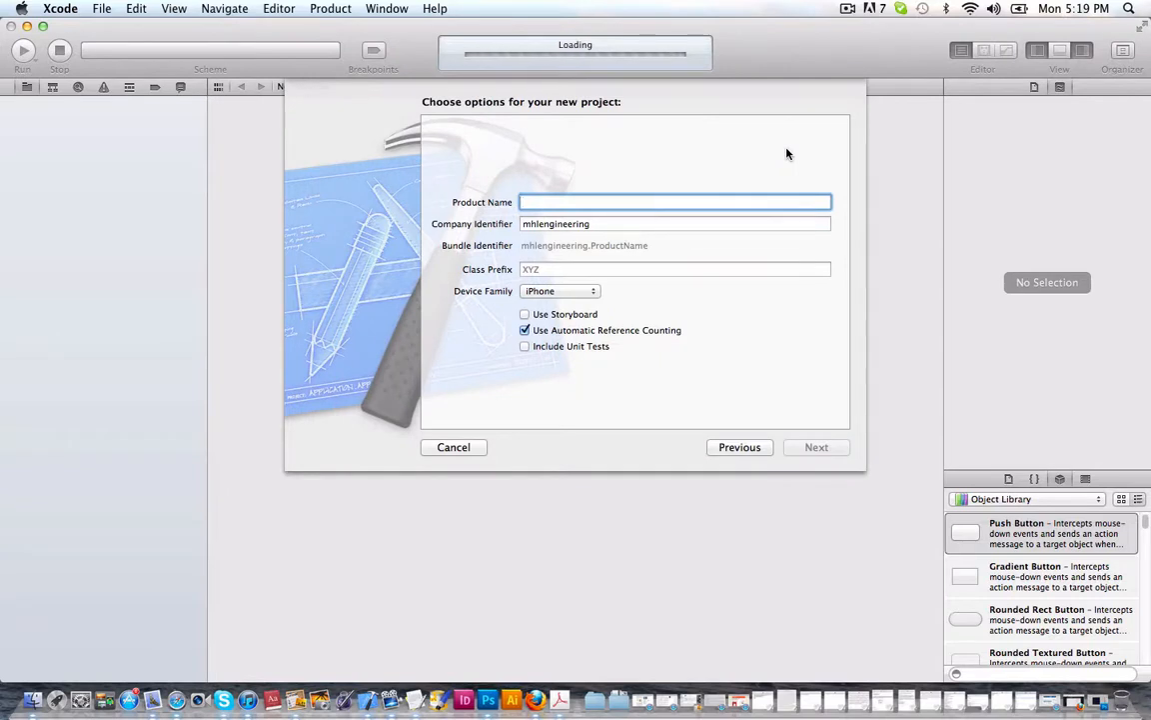
pyautogui.write('Cop')
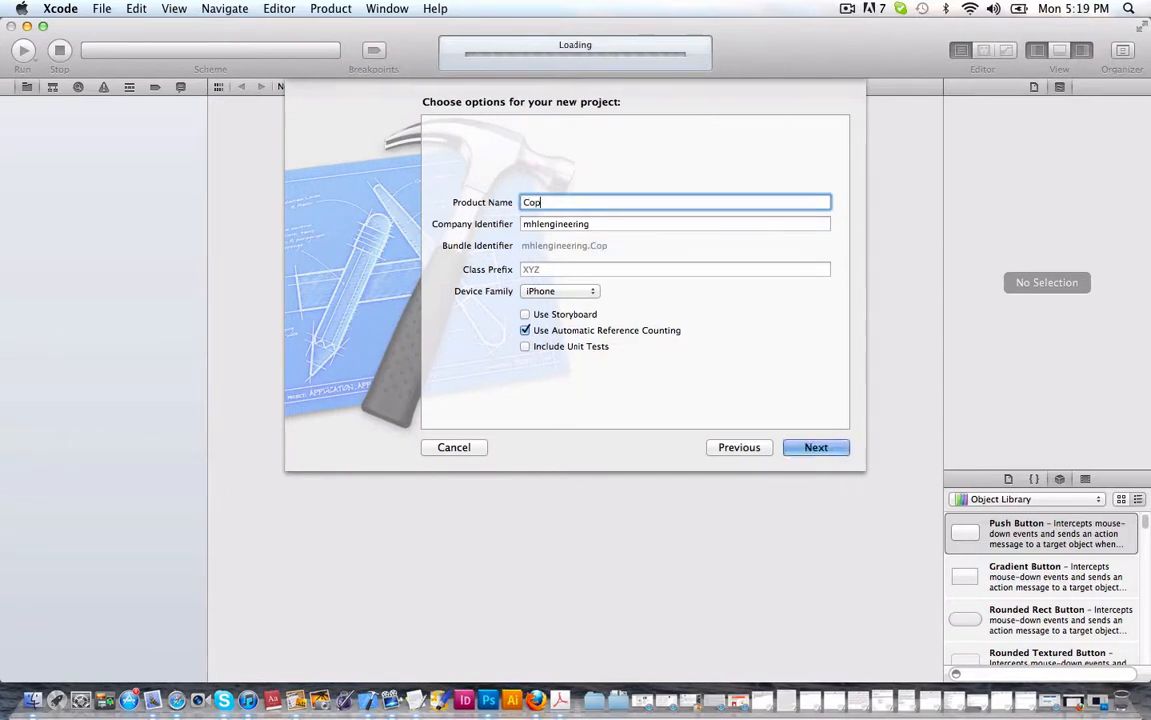
pyautogui.write('yPas')
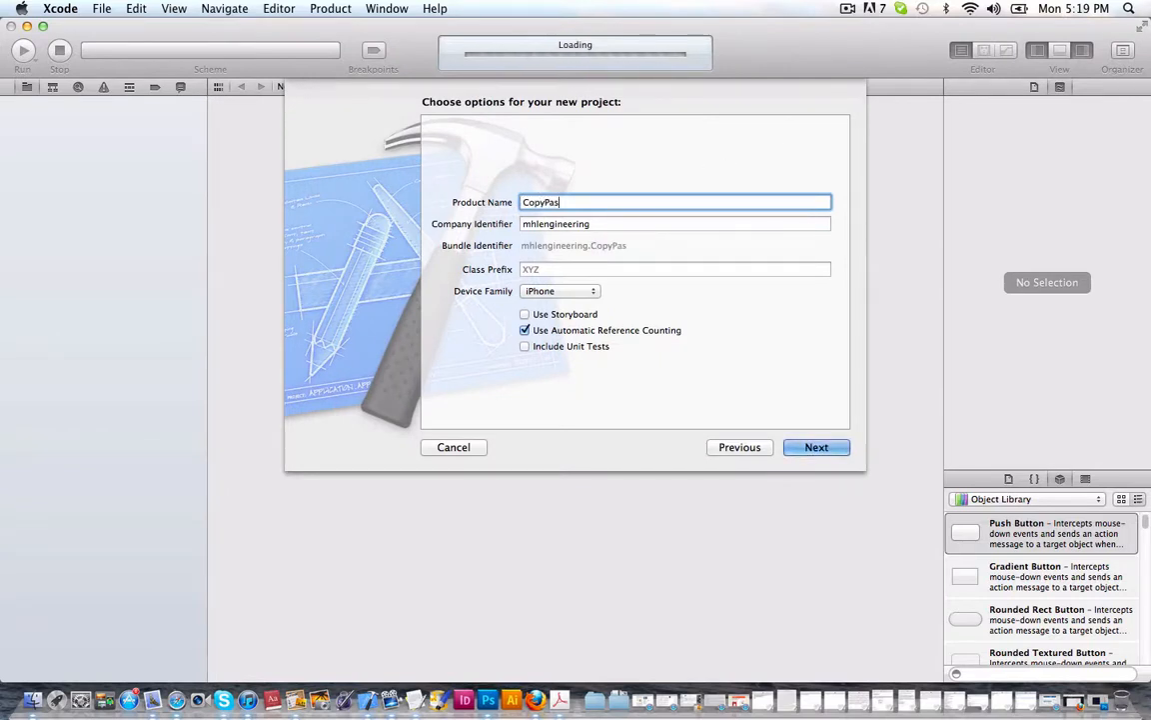
pyautogui.click(816, 446)
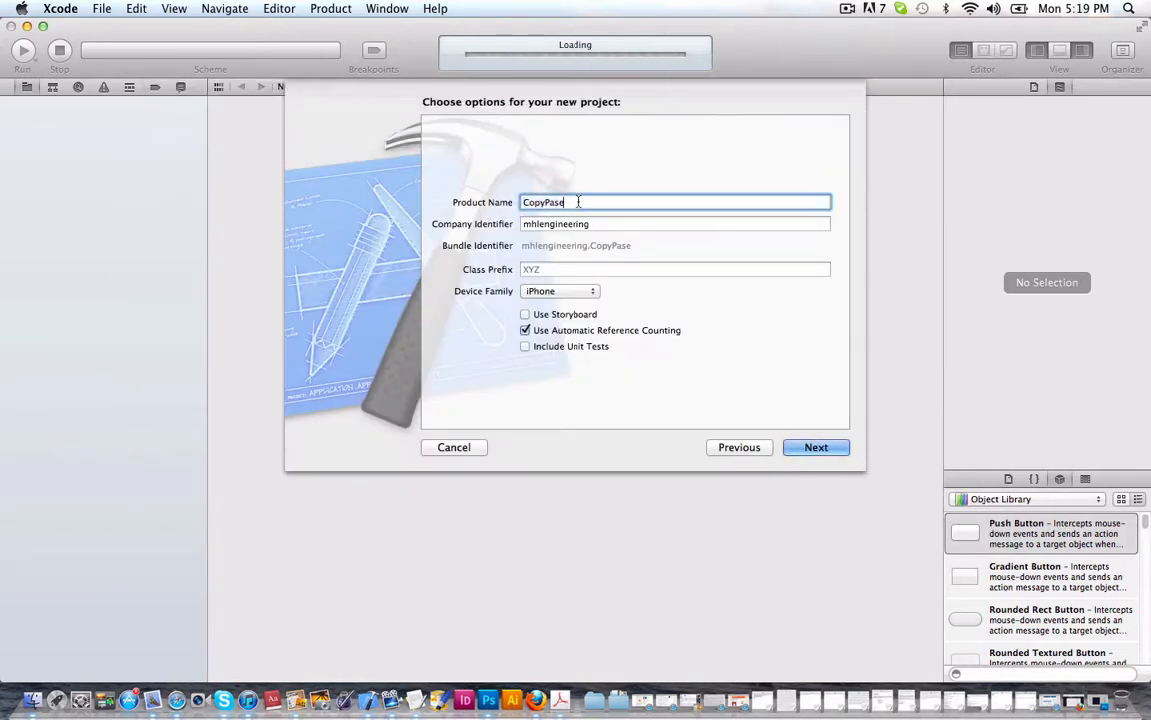
# Step: Save the new CopyPaste project to the Desktop and create it
pyautogui.click(816, 446)
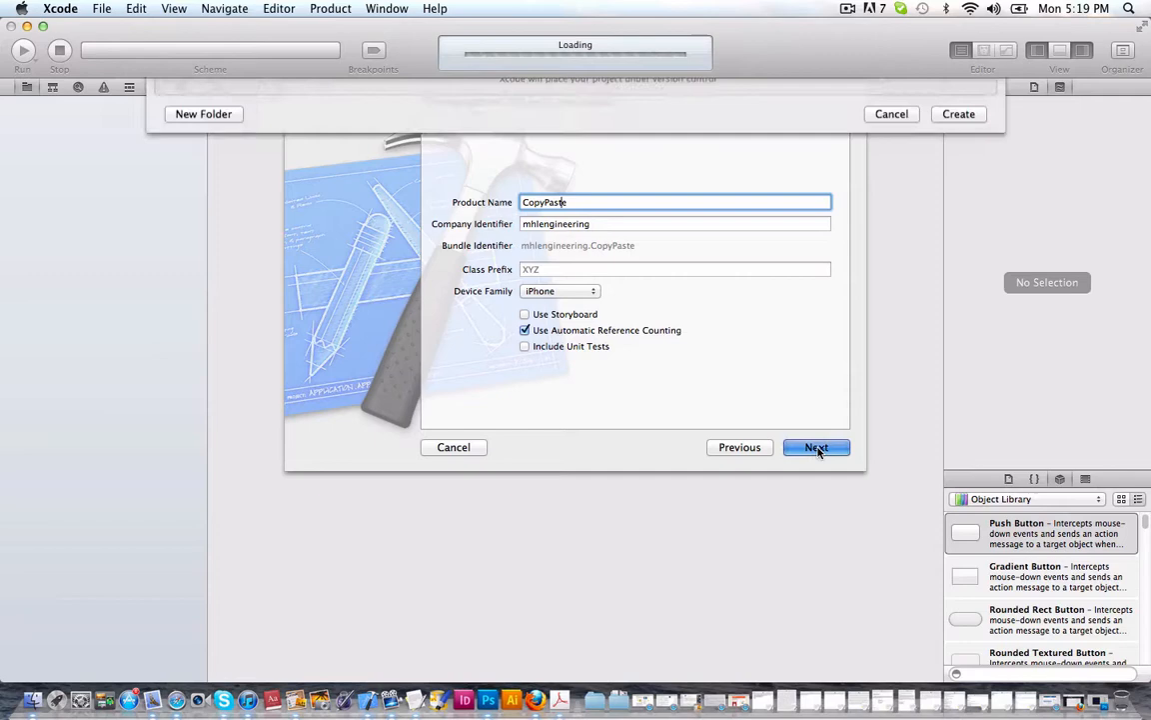
pyautogui.click(816, 447)
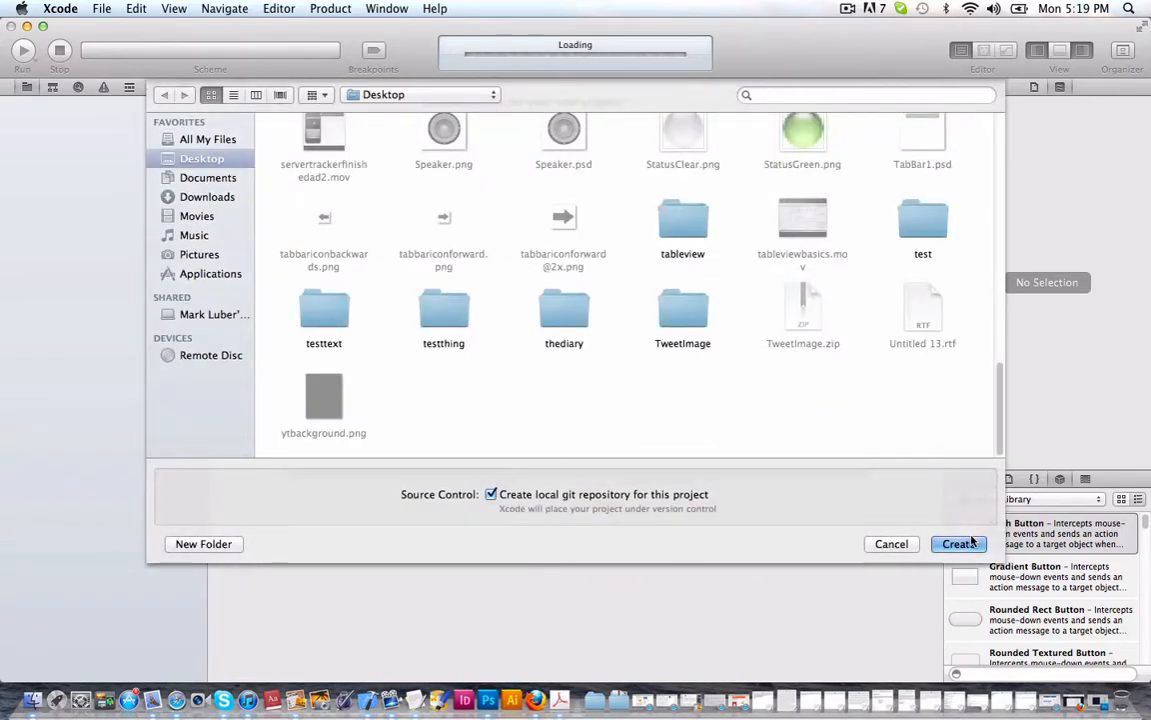
pyautogui.click(957, 544)
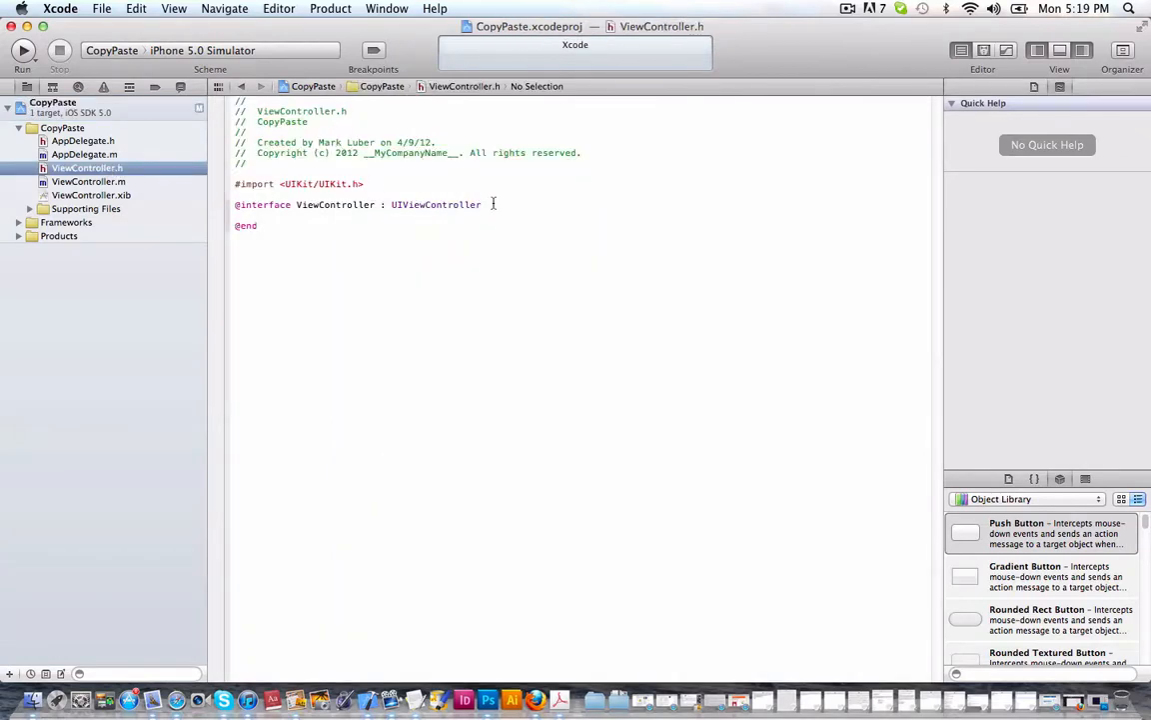
# Step: Declare UIPasteboard *pasteBoard, IBOutlet UILabel *label and IBOutlet UITextField *field in braces
pyautogui.write('{')
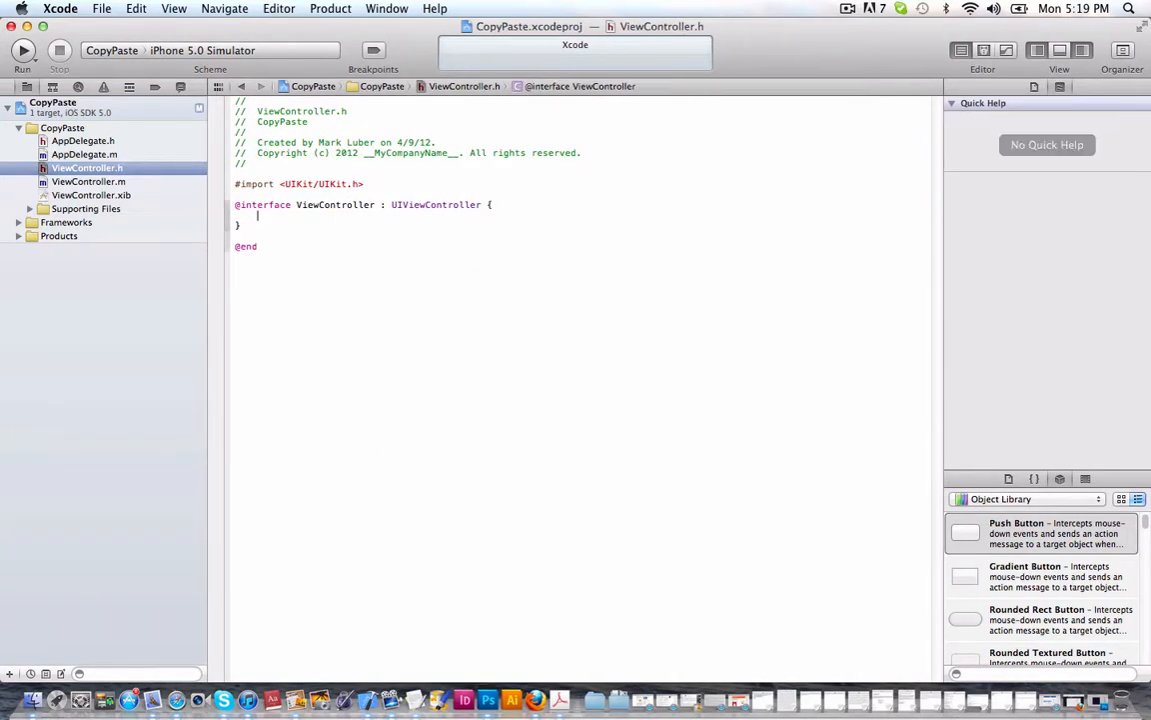
pyautogui.click(436, 205)
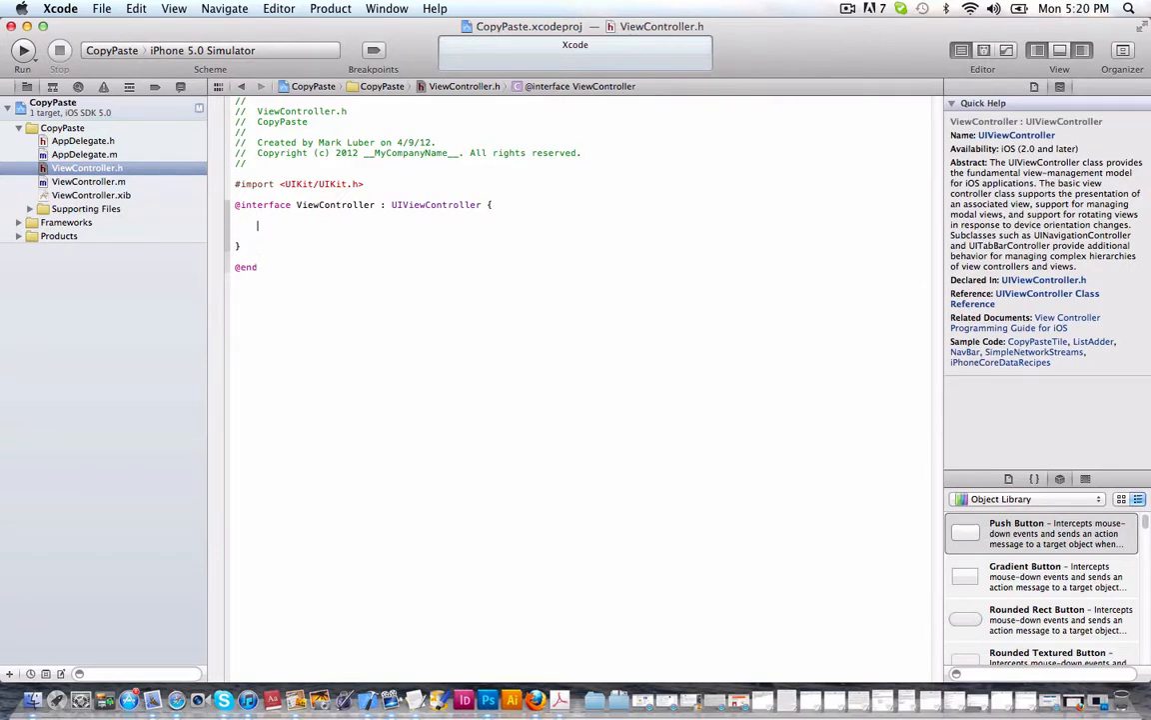
pyautogui.write('UIPasteboard *pasteBoard;')
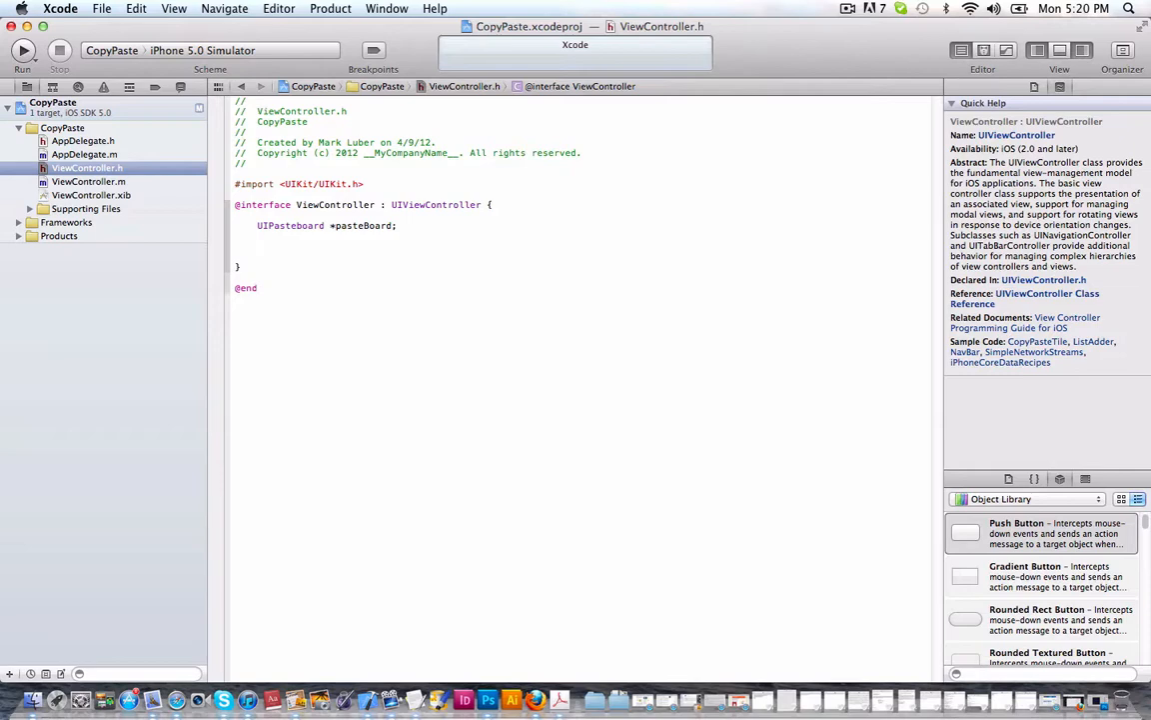
pyautogui.write('IBOutlet *')
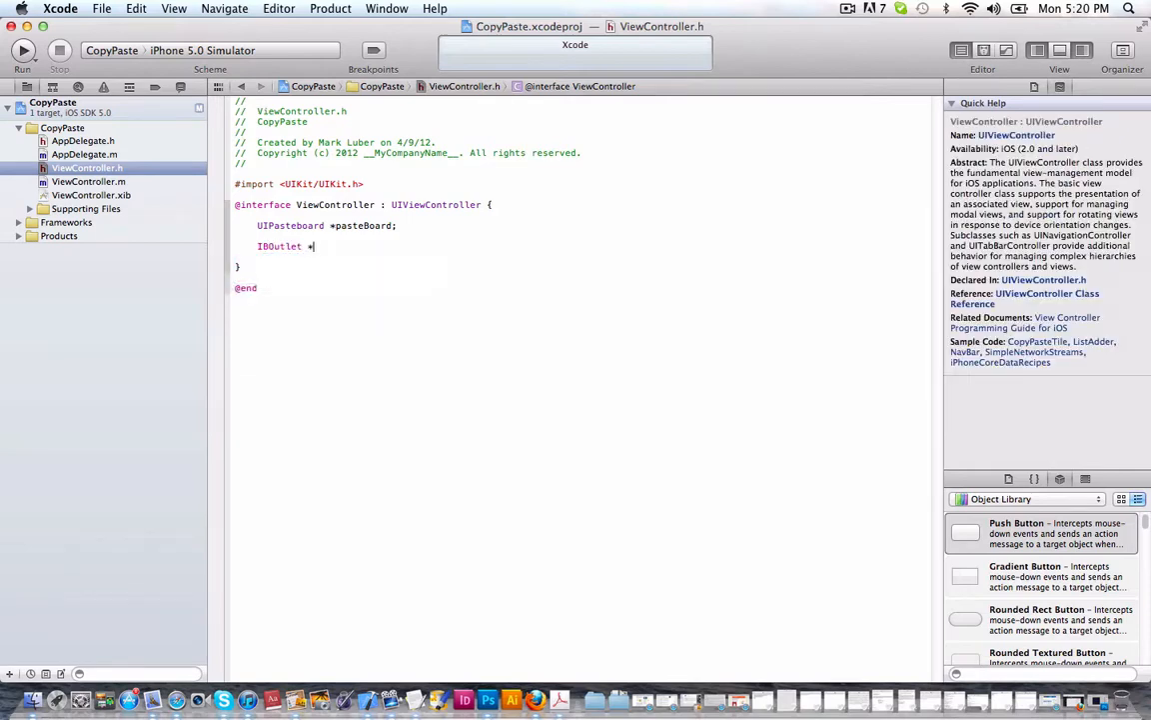
pyautogui.write('UILabel')
pyautogui.write('IBOutlet UITextField *')
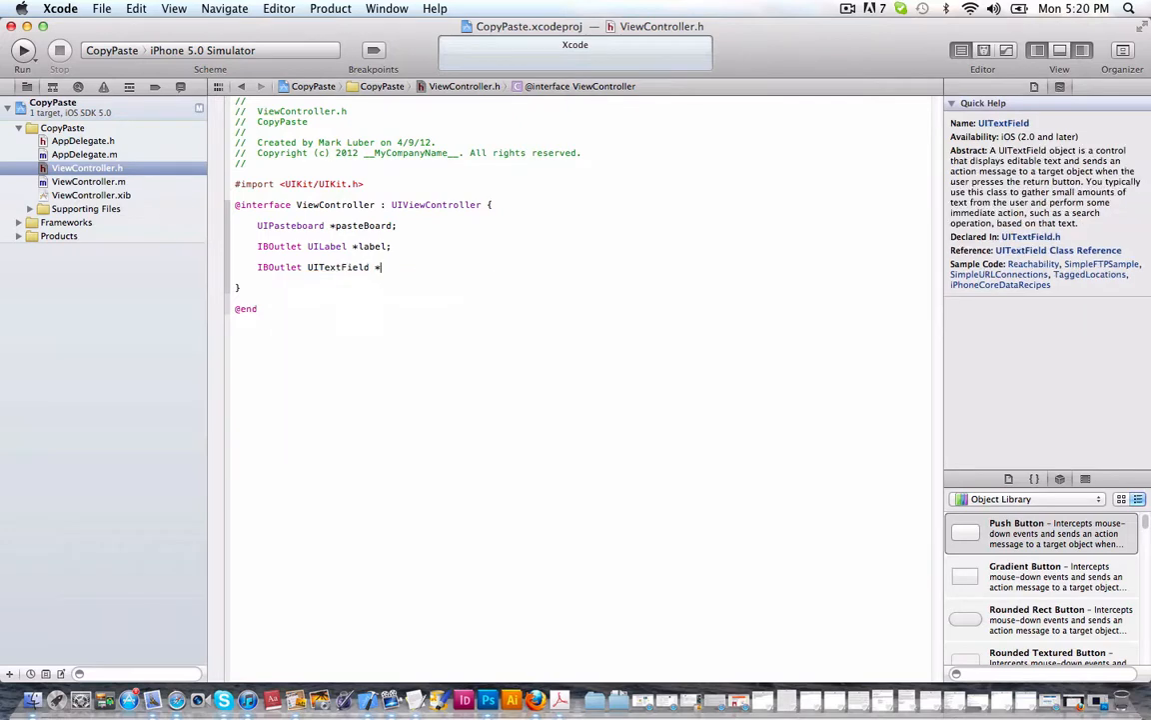
pyautogui.write('field;')
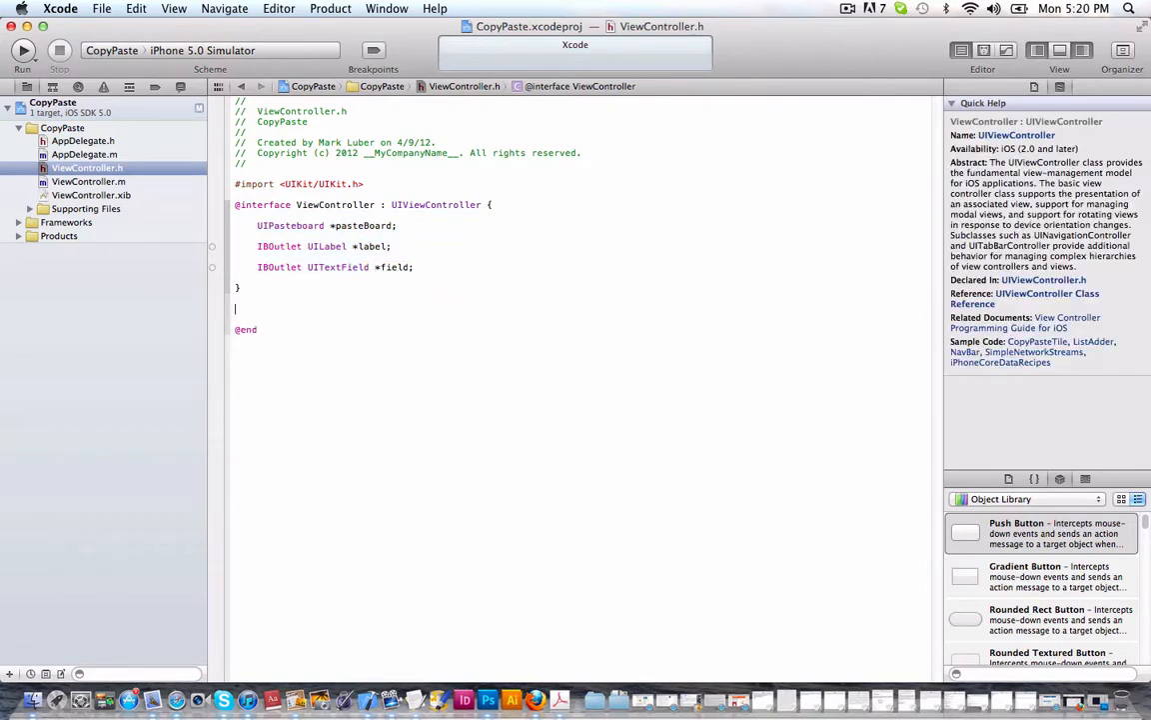
# Step: Declare -(IBAction)copytext:(id)sender; and -(IBAction)pastetext:(id)sender; via code completion
pyautogui.write('-(')
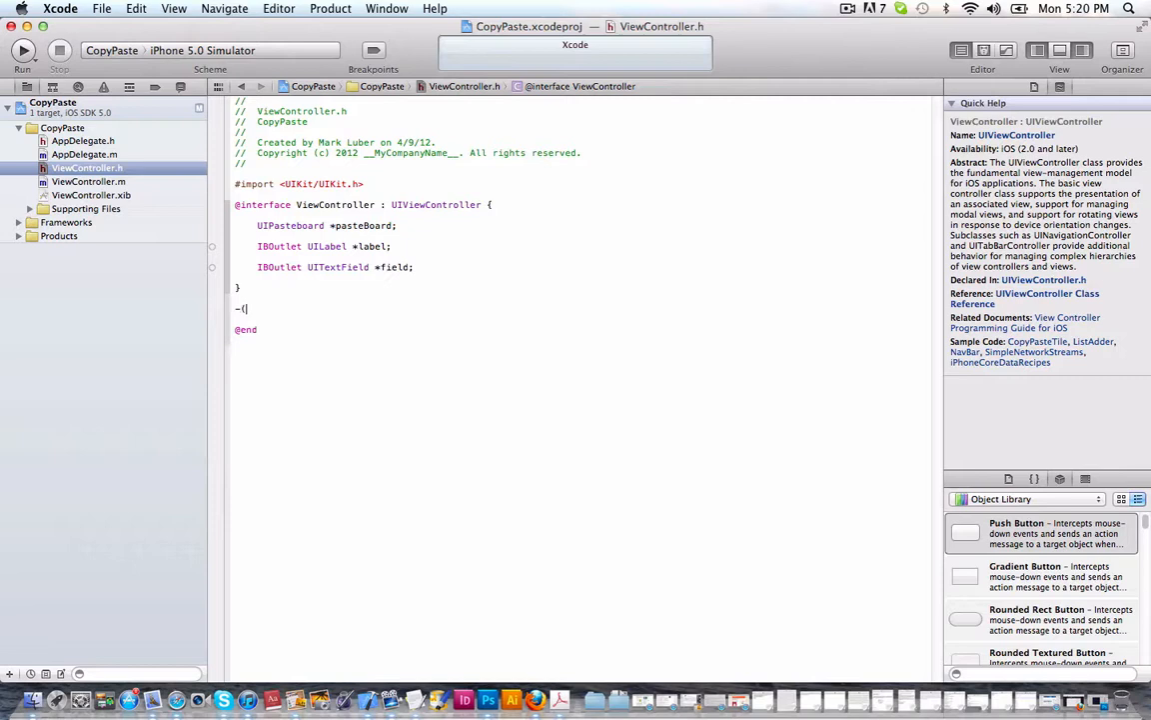
pyautogui.write('(IBAction)selector:(id)sender')
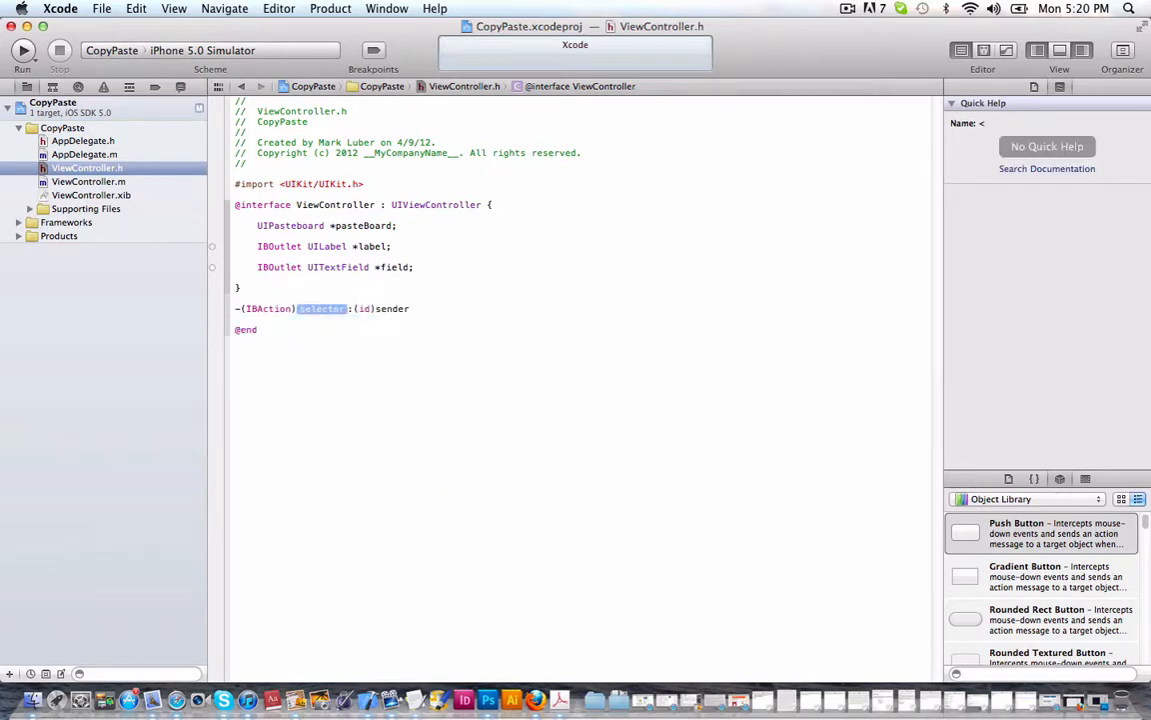
pyautogui.write('copy')
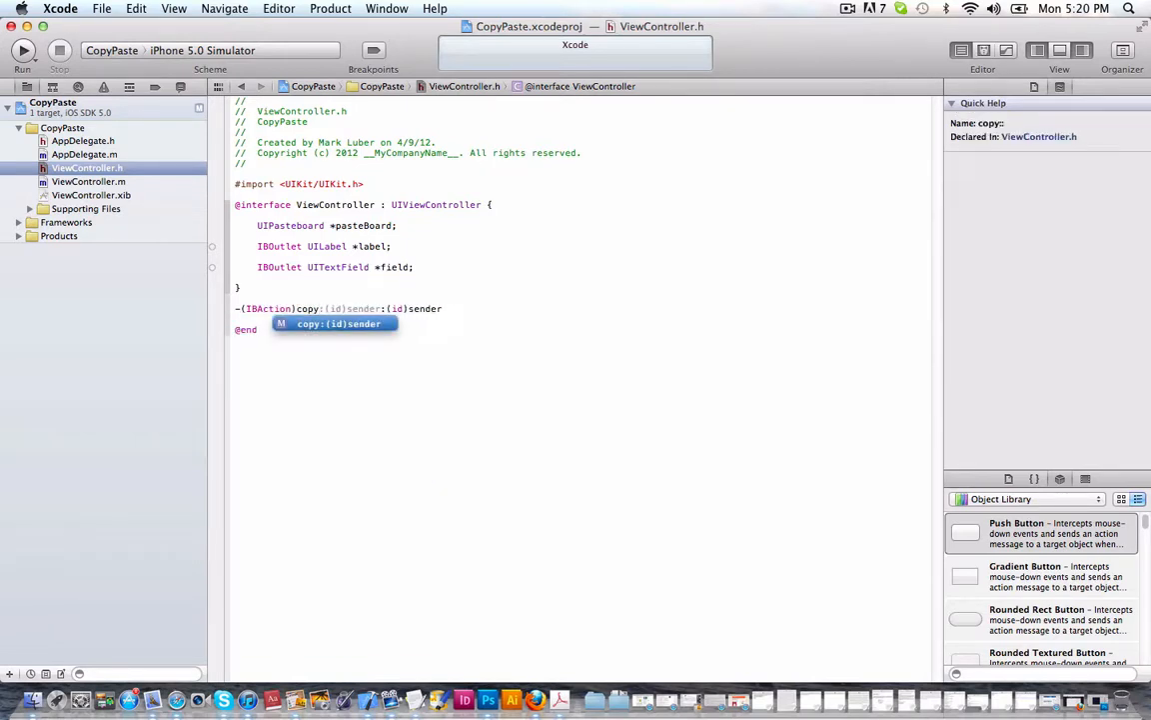
pyautogui.write('text')
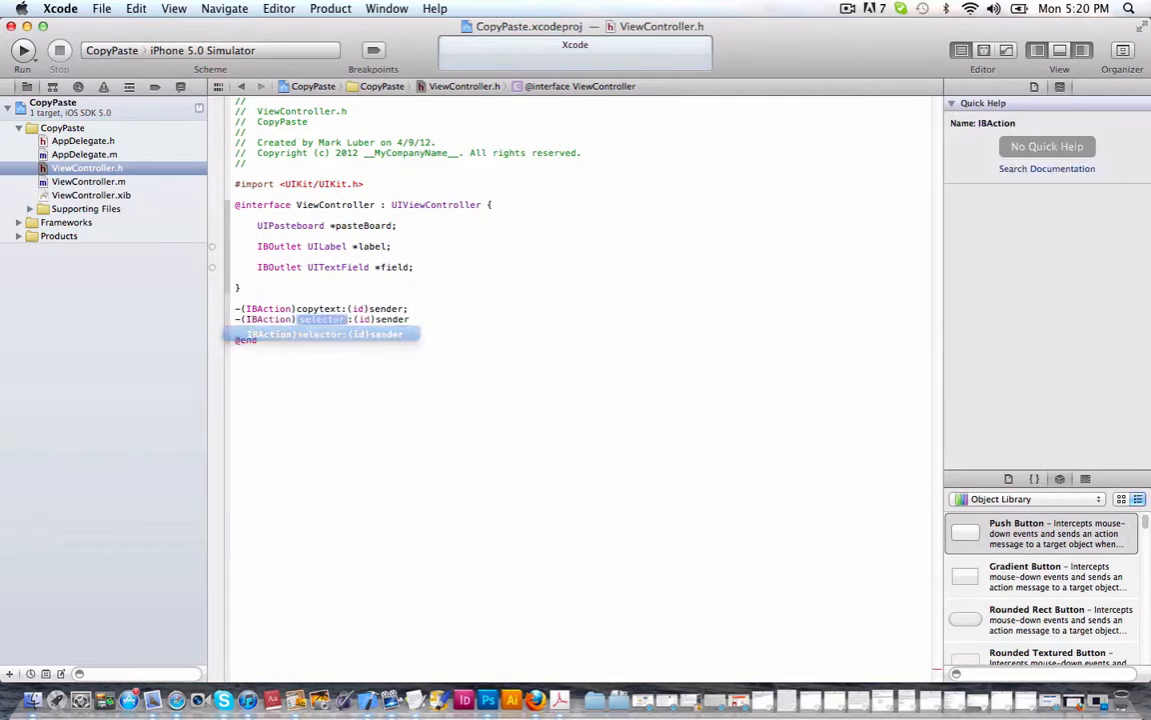
pyautogui.write('pastetex')
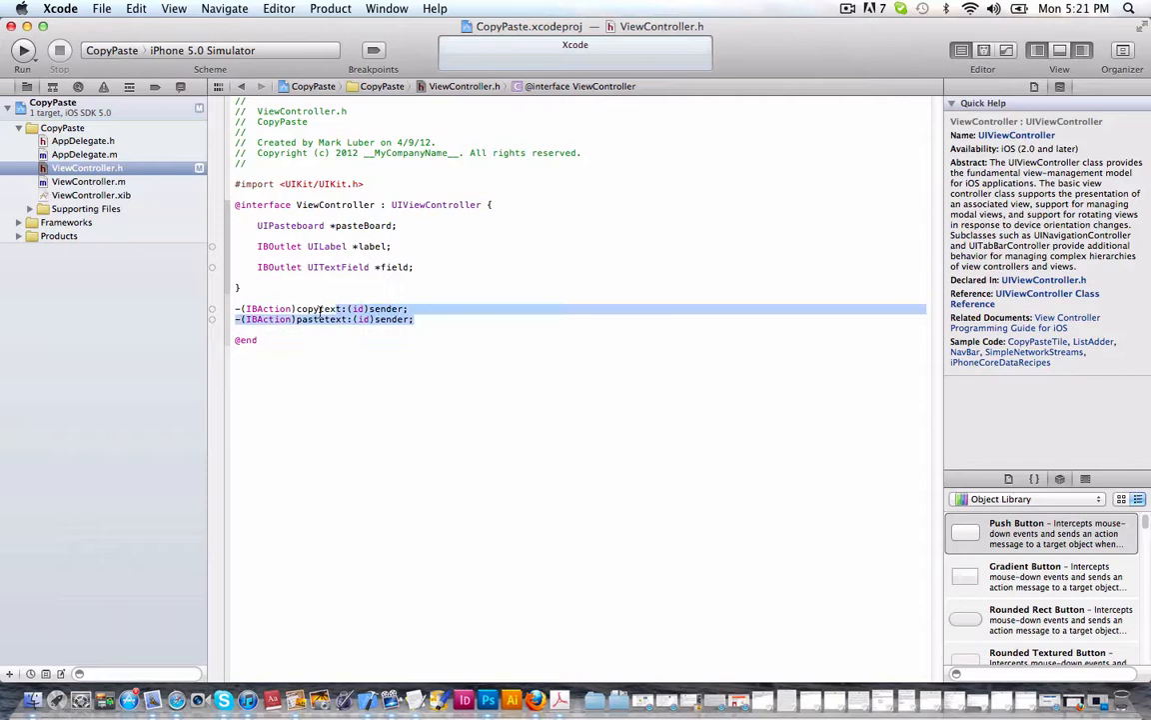
pyautogui.click(309, 308)
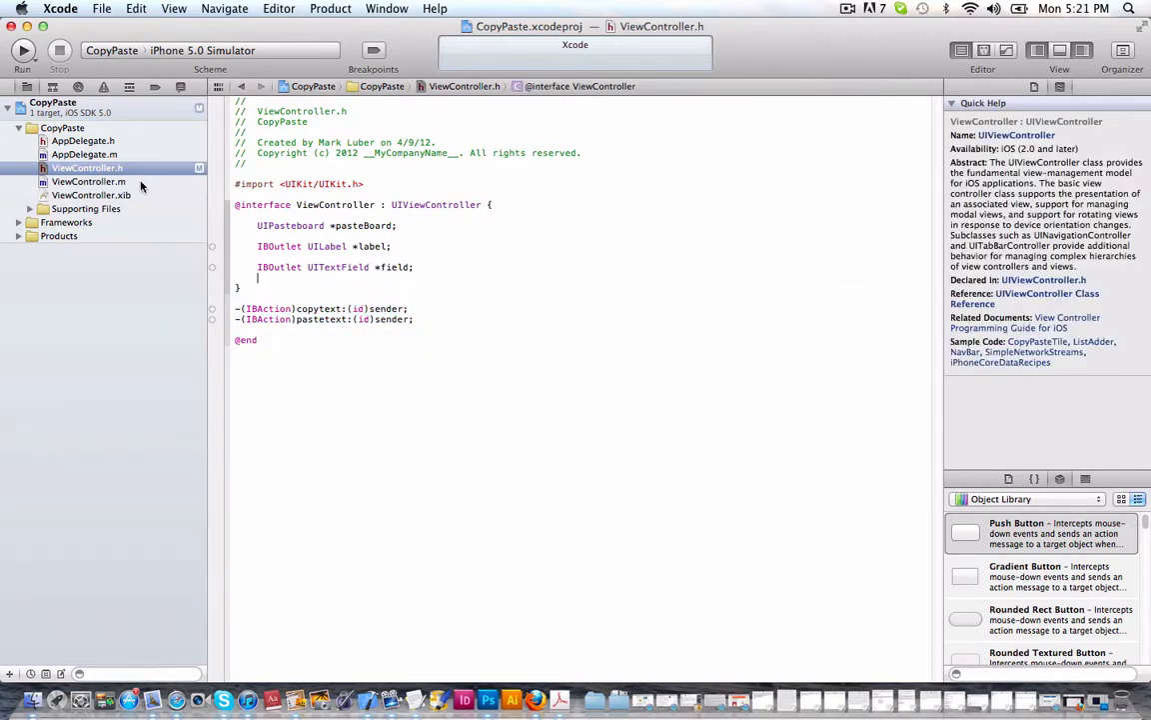
# Step: In ViewController.m add empty copytext: and pastetext: bodies and start pasteBoard = [UIPasteboard
pyautogui.click(86, 182)
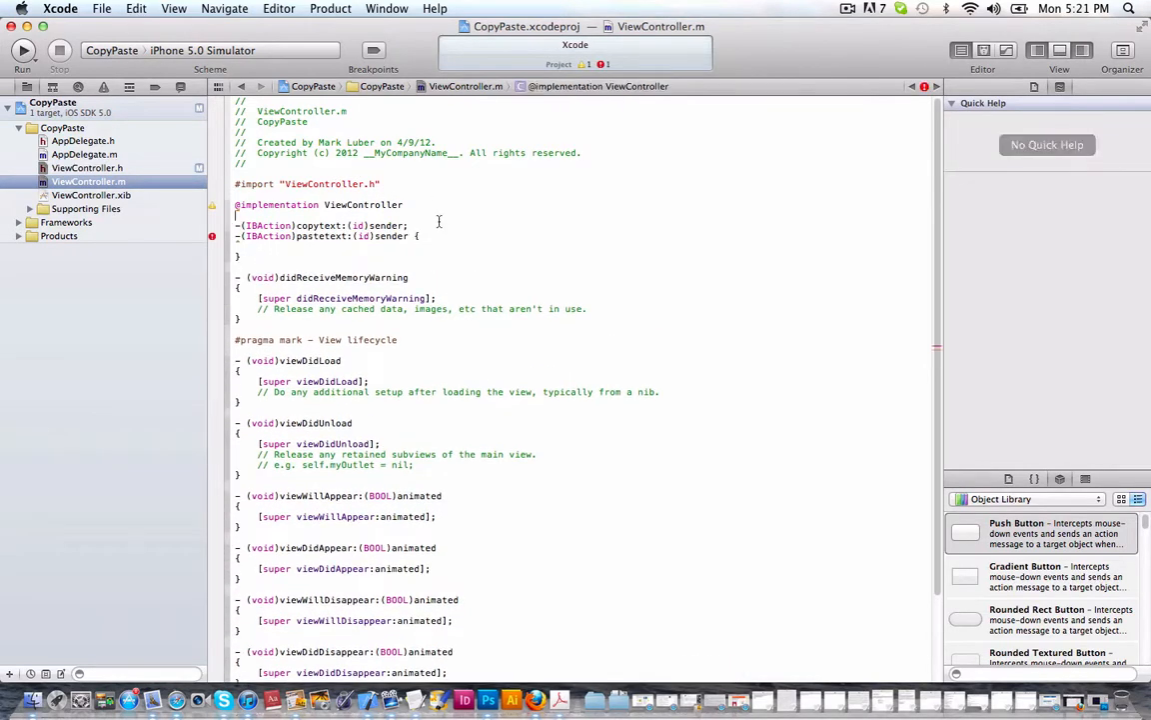
pyautogui.write('P')
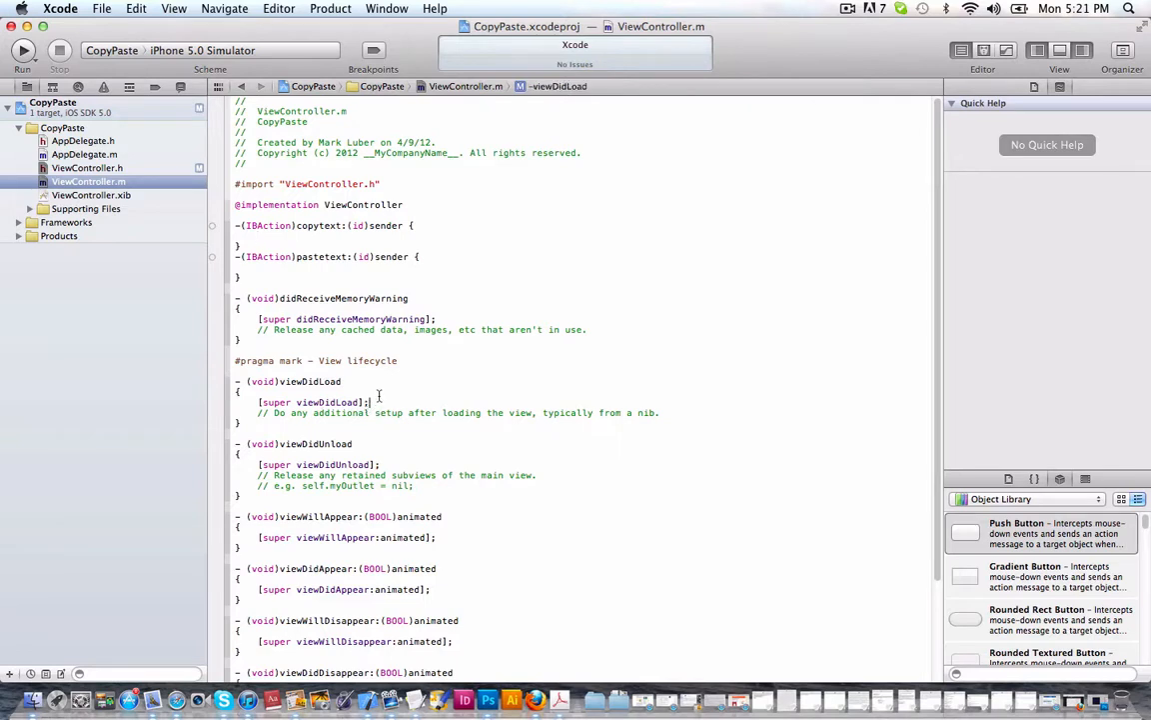
pyautogui.write('pasteBoard =')
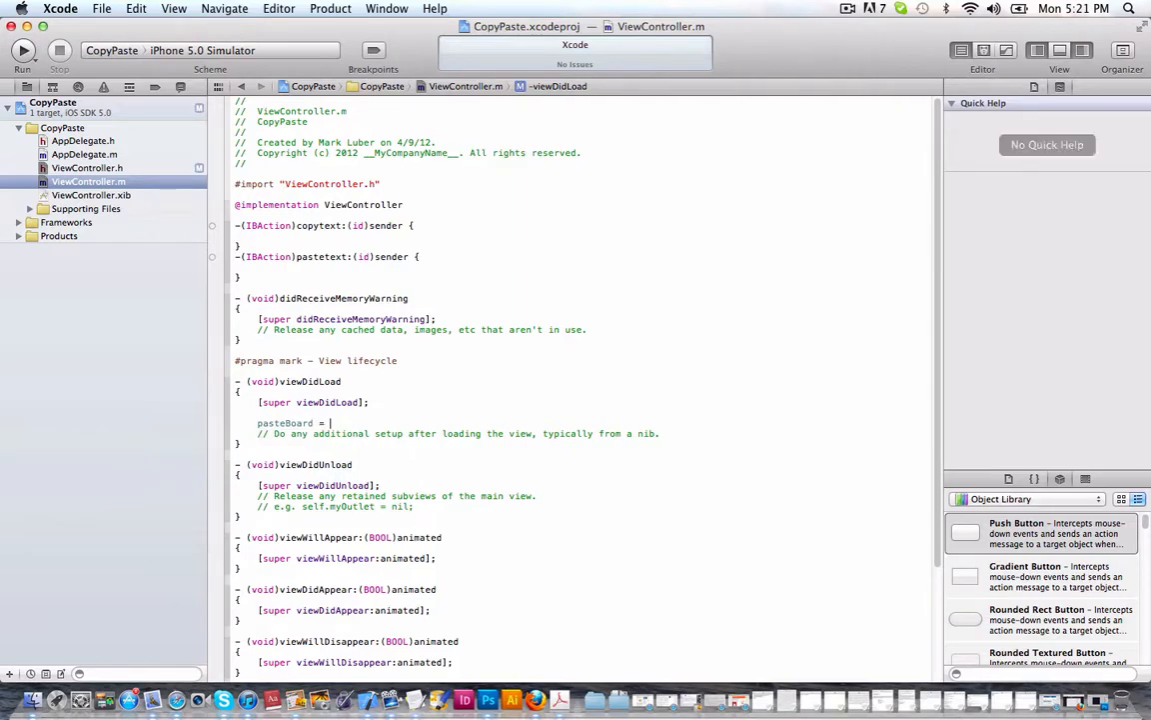
pyautogui.write('[UIPasteboard generalPasteboard];')
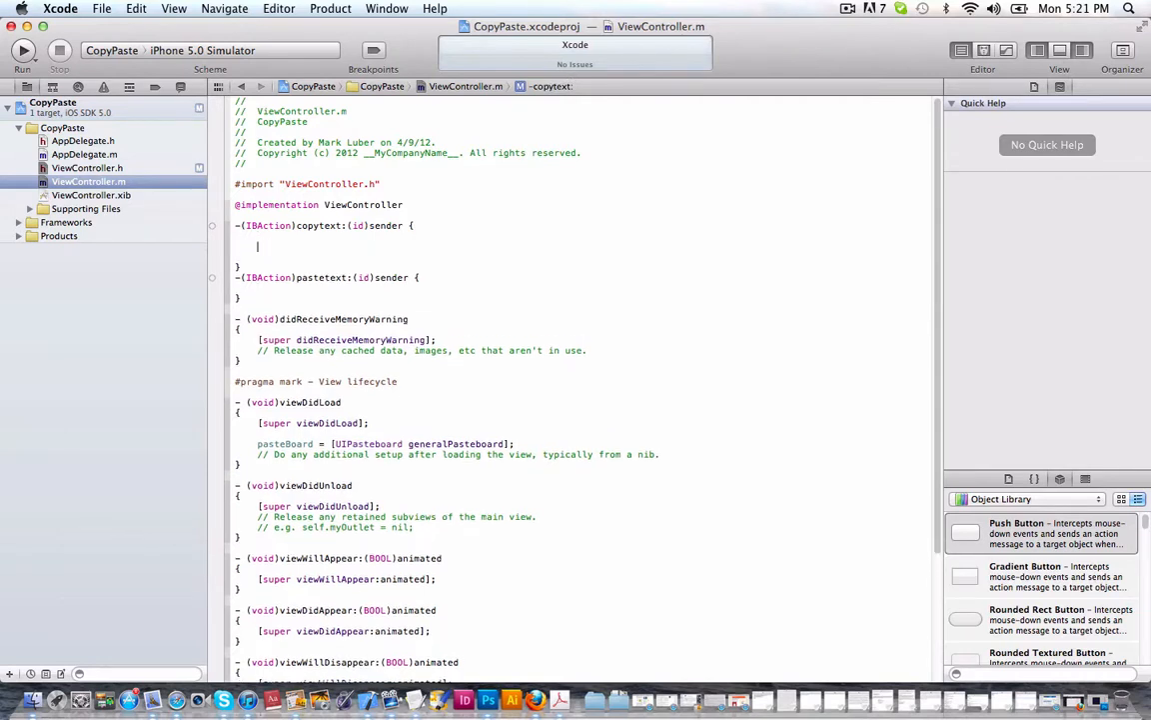
# Step: Make copytext: store field.text in pasteBoard.string
pyautogui.write('pasteBoard.')
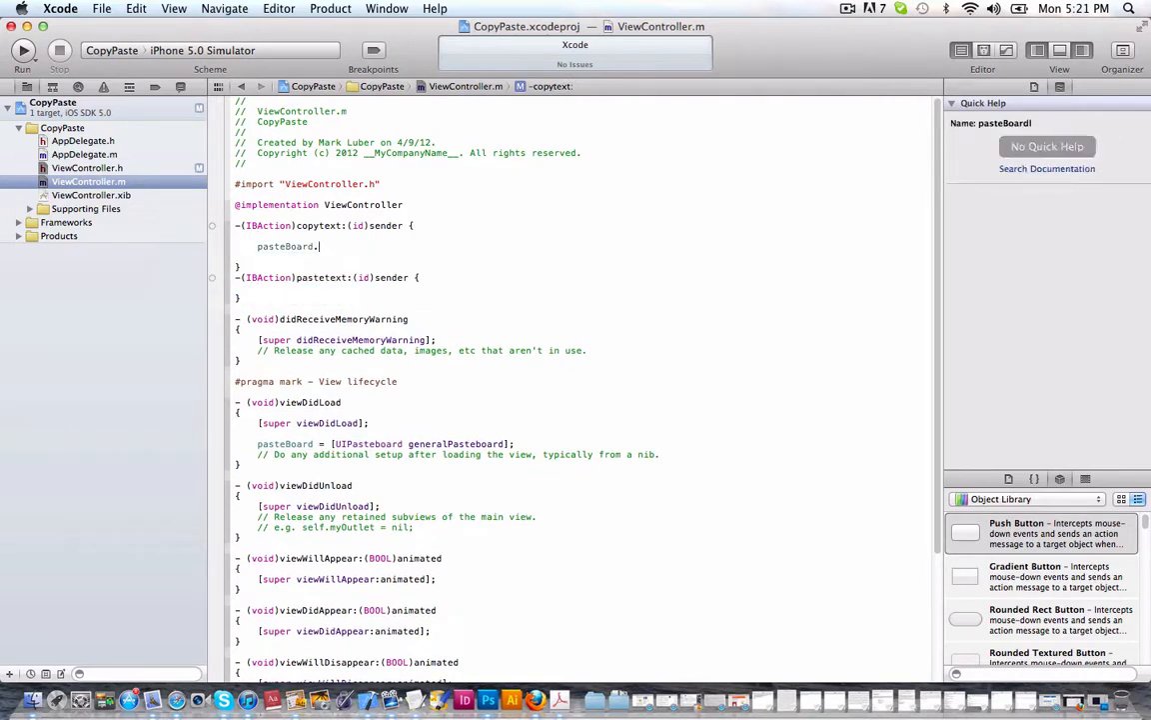
pyautogui.write('string =')
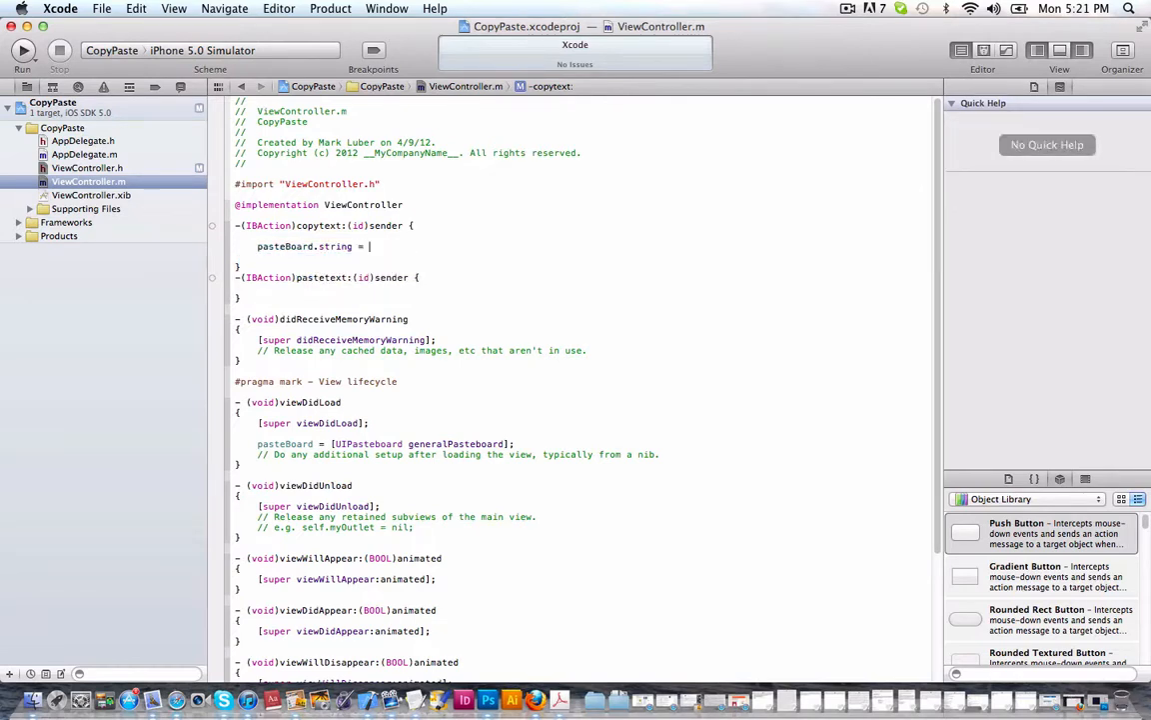
pyautogui.write('field.text;')
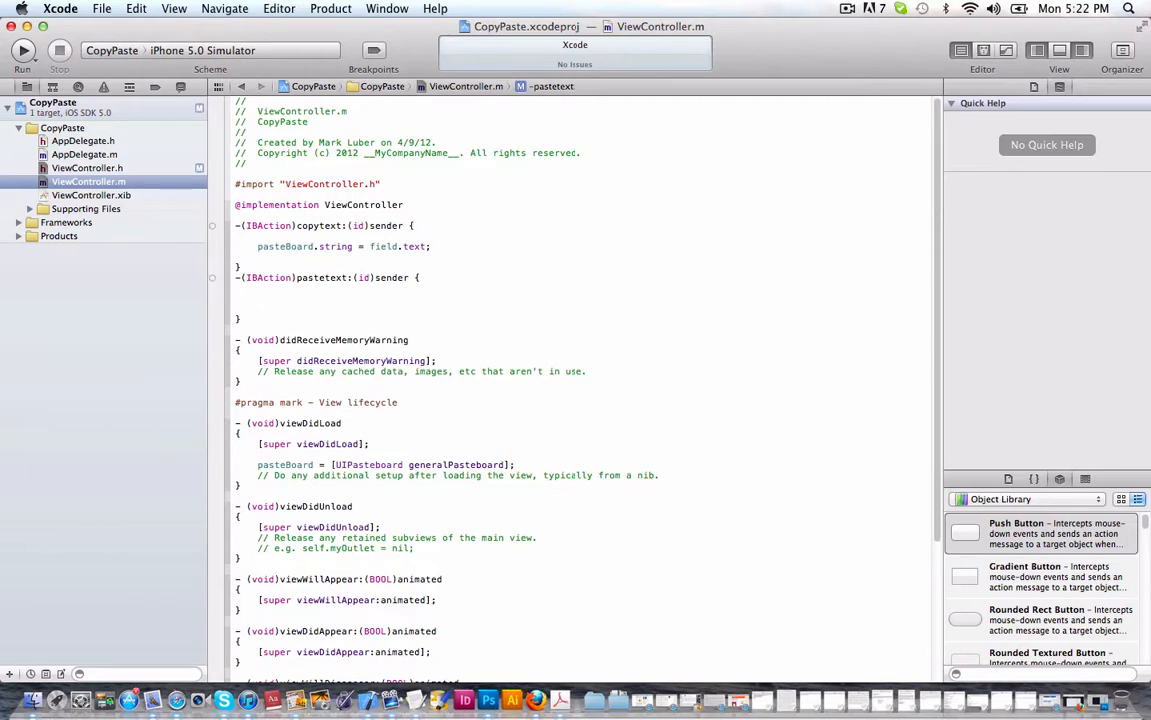
# Step: Make pastetext: set label.text = pasteBoard.string; then switch to ViewController.xib
pyautogui.click(257, 298)
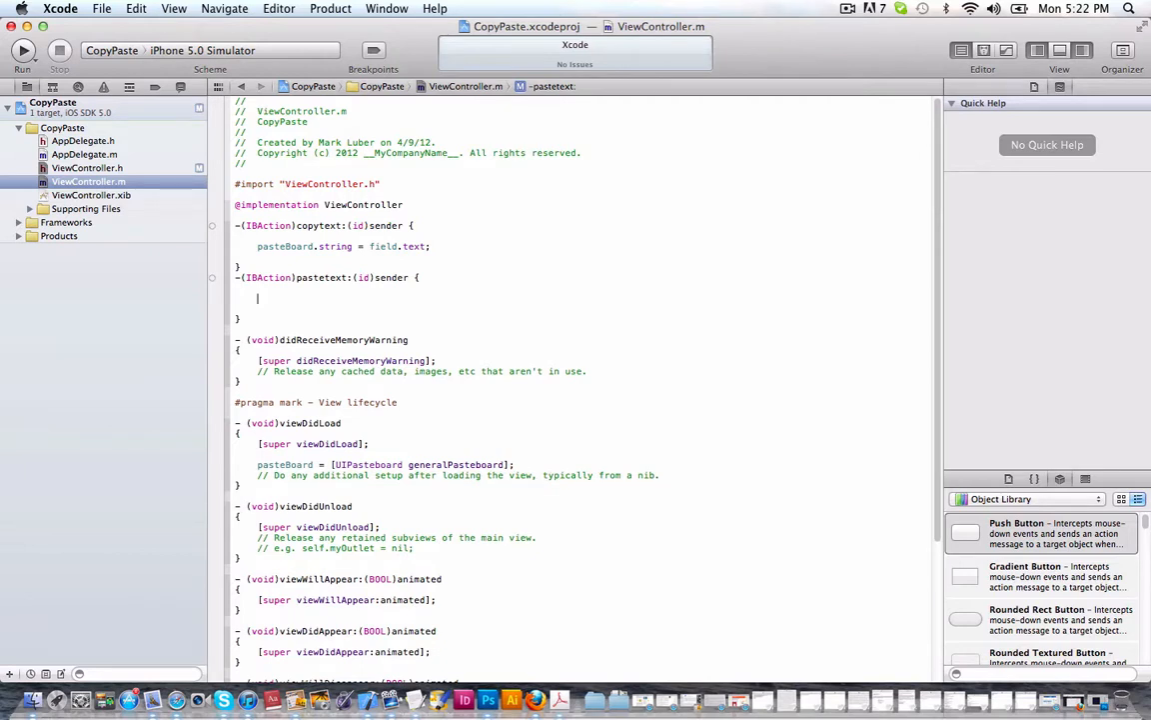
pyautogui.write('s')
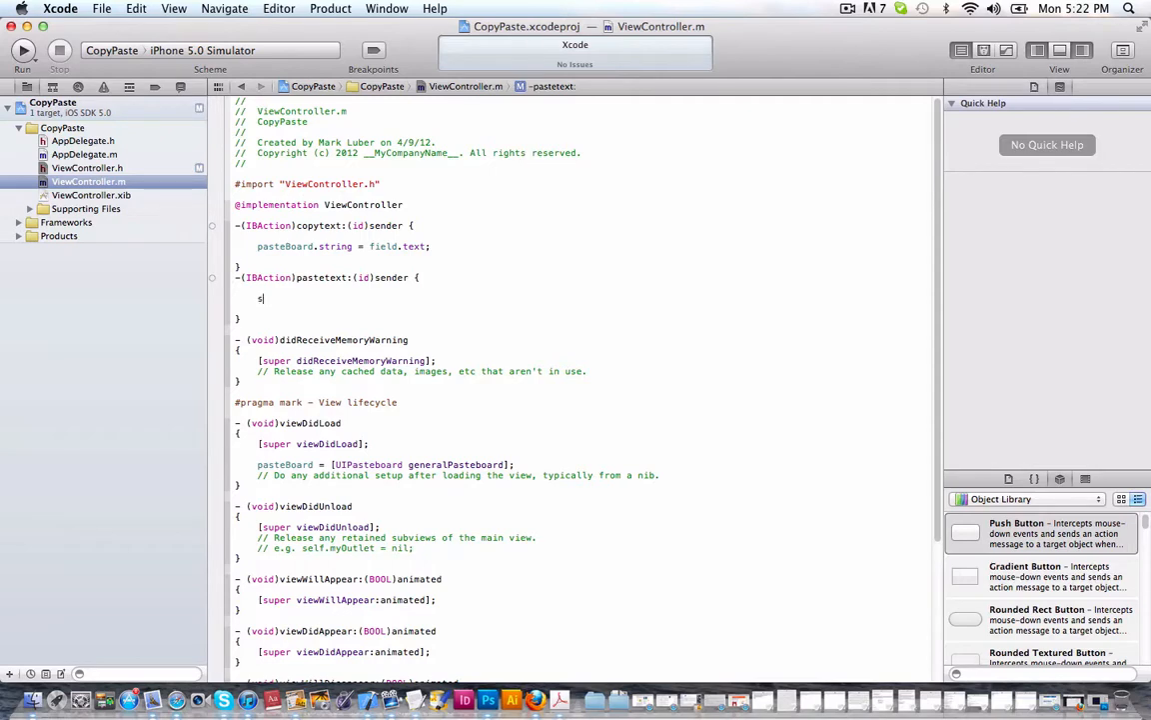
pyautogui.write('pasteBoard')
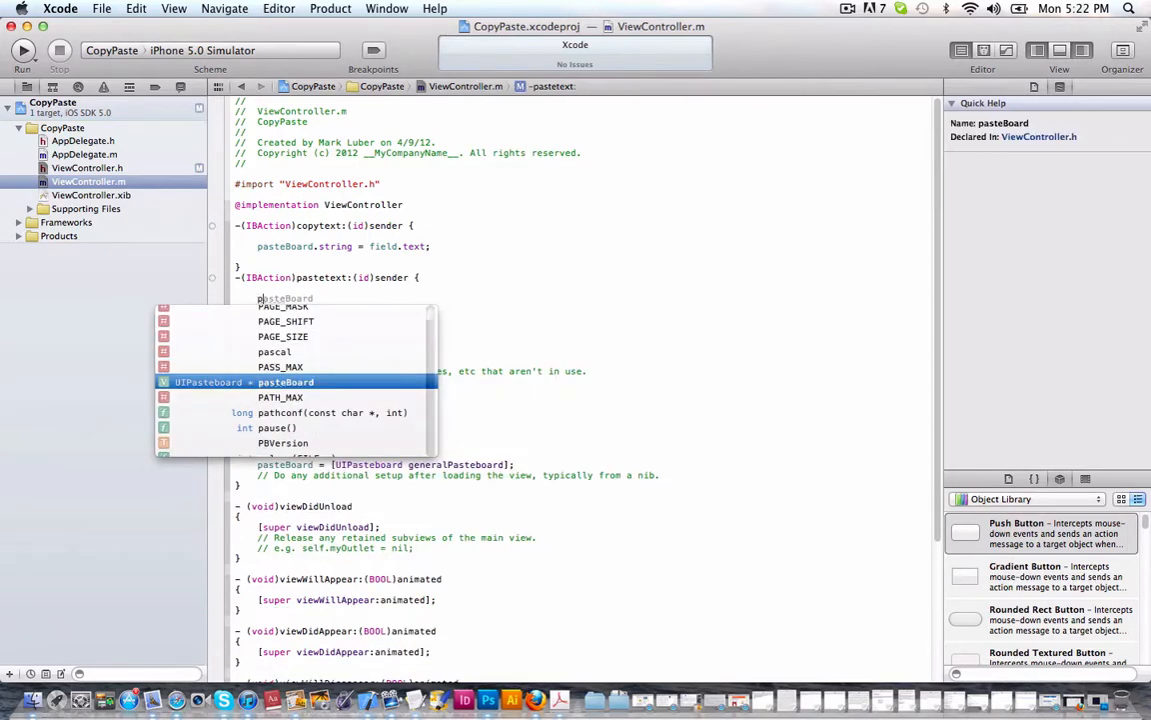
pyautogui.write('.text = pasteBoard.')
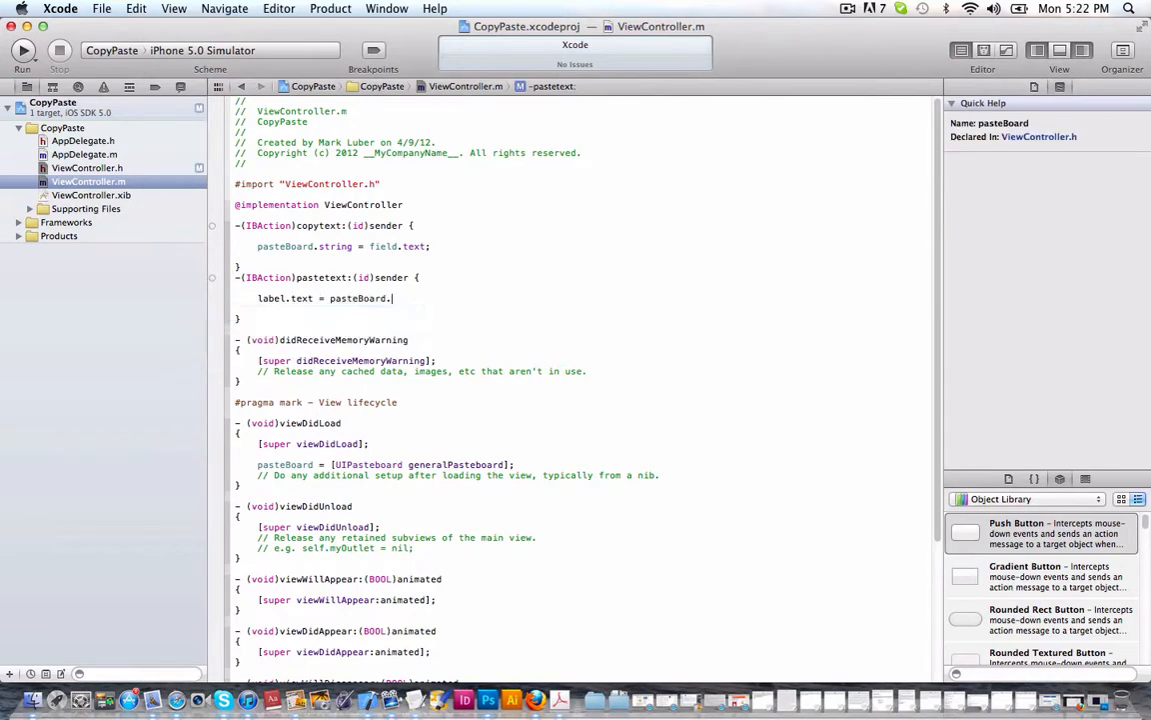
pyautogui.write('string;')
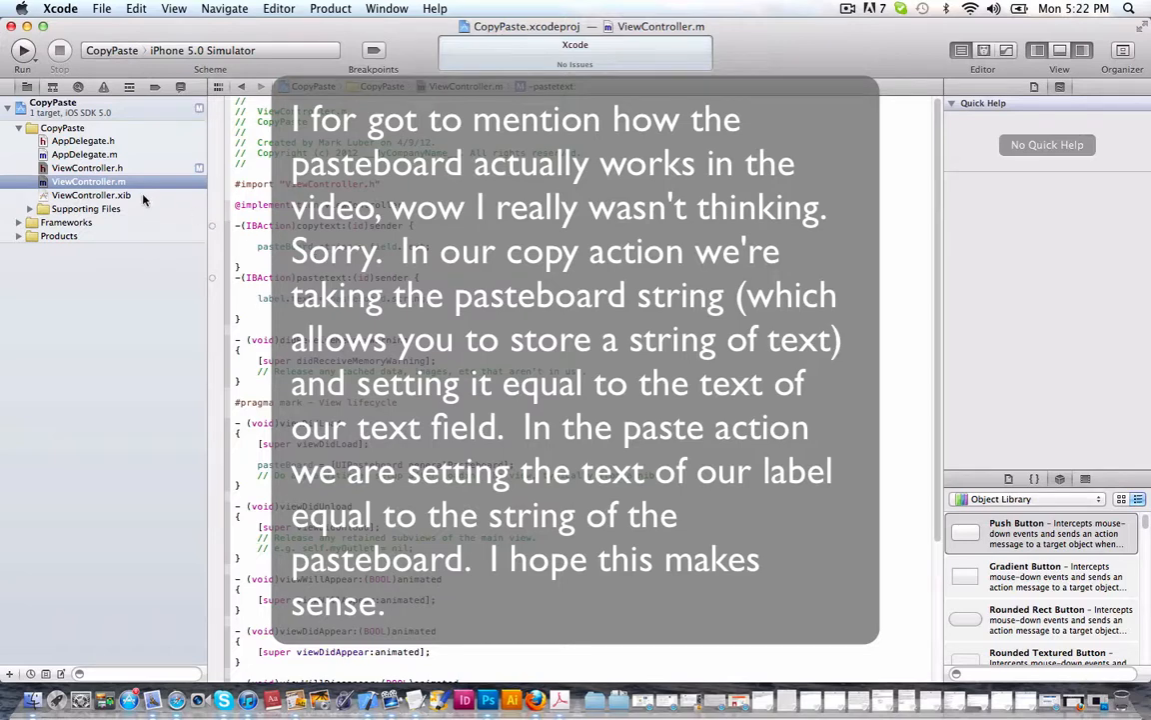
pyautogui.click(90, 195)
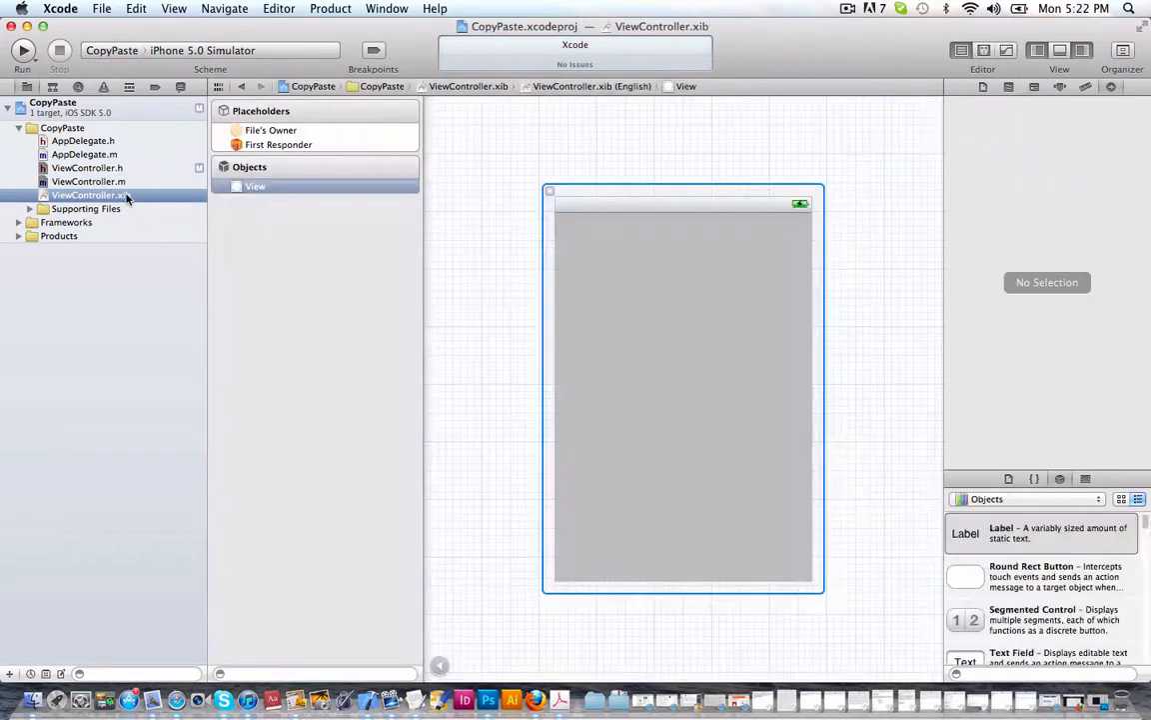
# Step: Drag buttons and a text field onto the view, title them Copy and Paste, and align them
pyautogui.moveTo(966, 576); pyautogui.dragTo(665, 400)
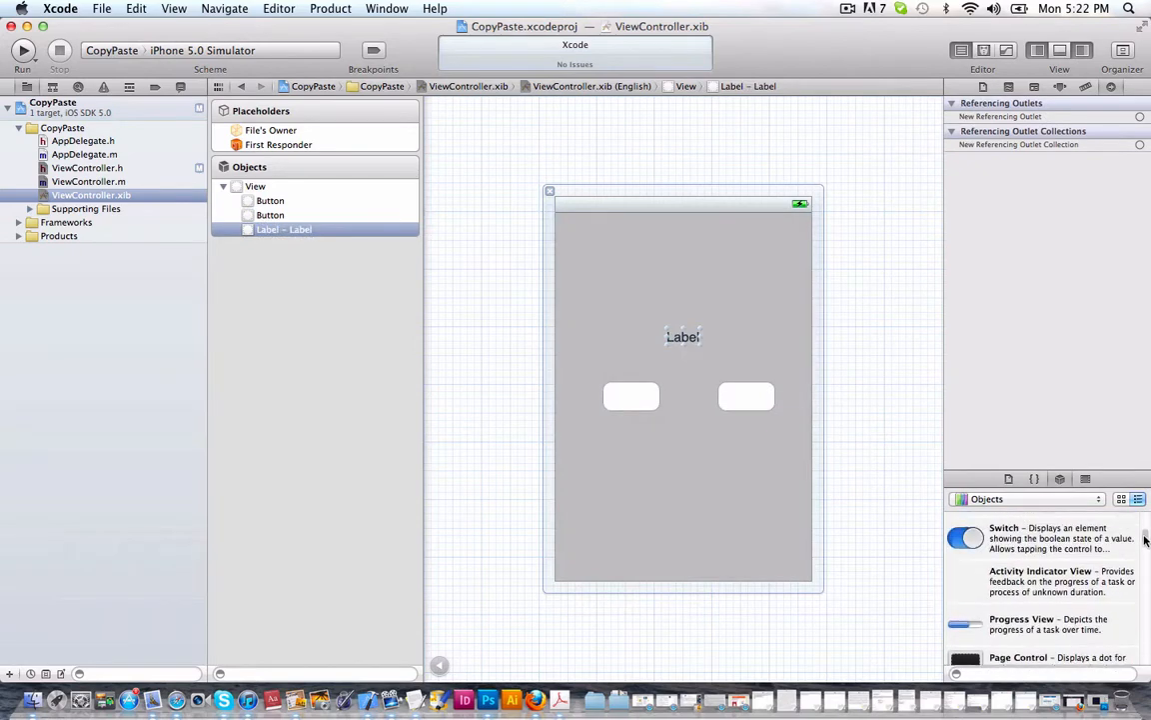
pyautogui.moveTo(965, 553); pyautogui.dragTo(682, 253)
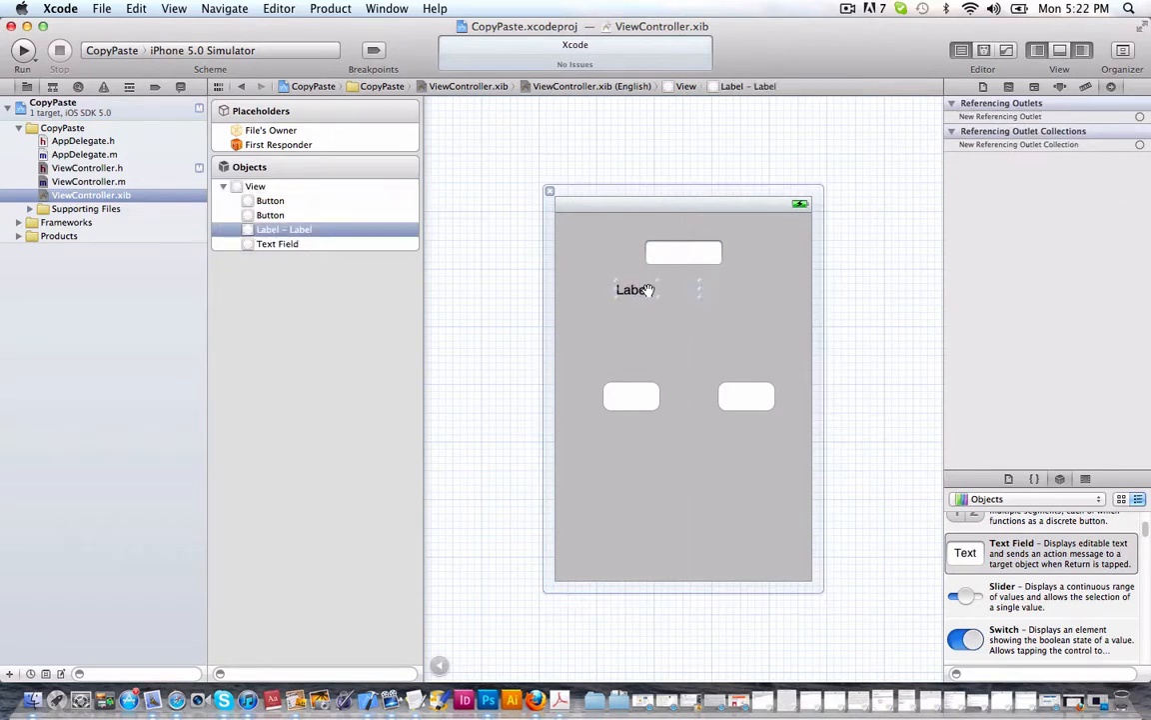
pyautogui.click(630, 396)
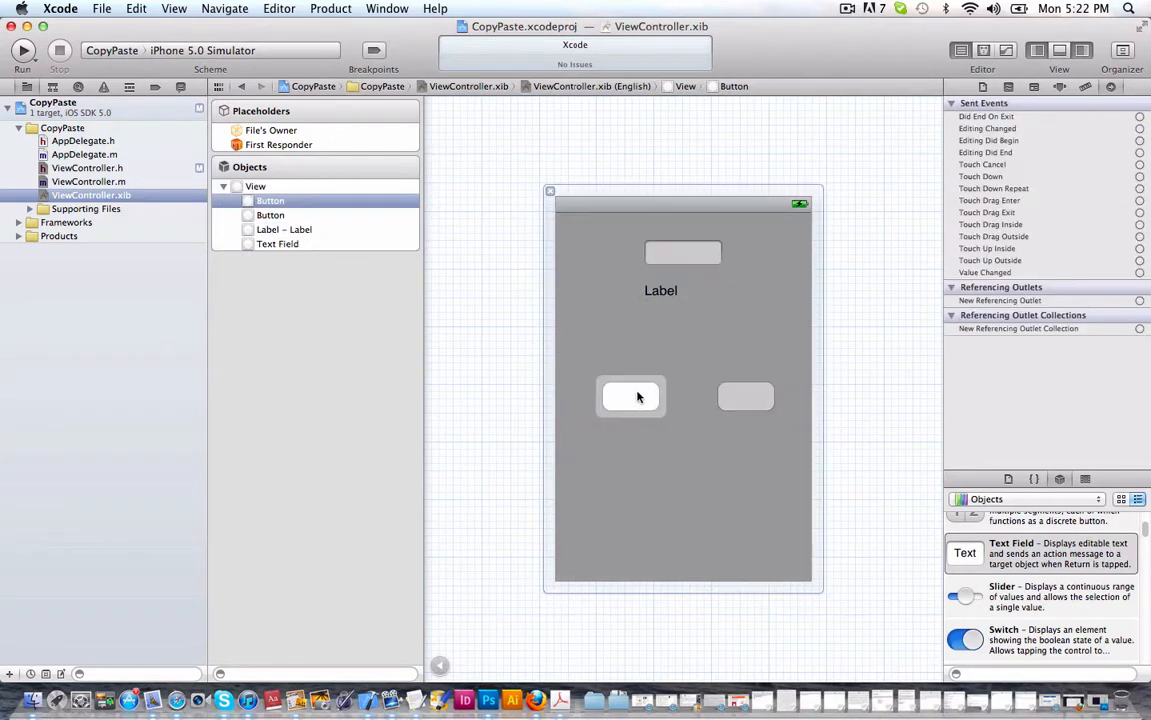
pyautogui.write('Copy')
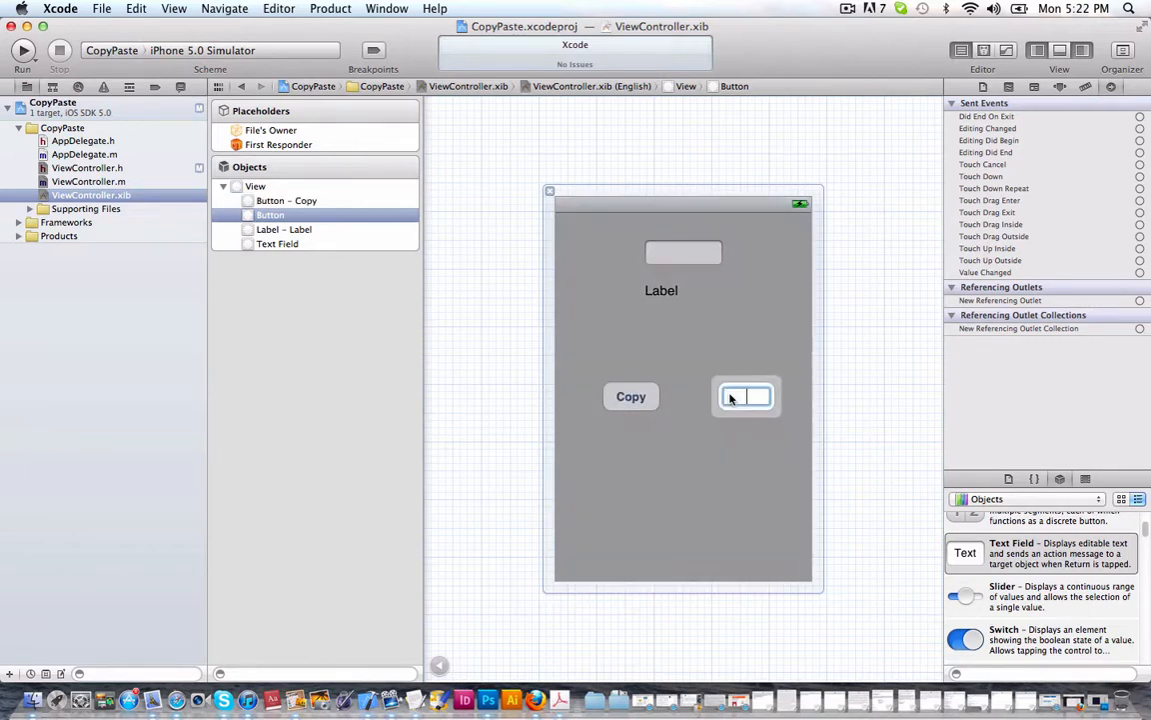
pyautogui.write('Pat')
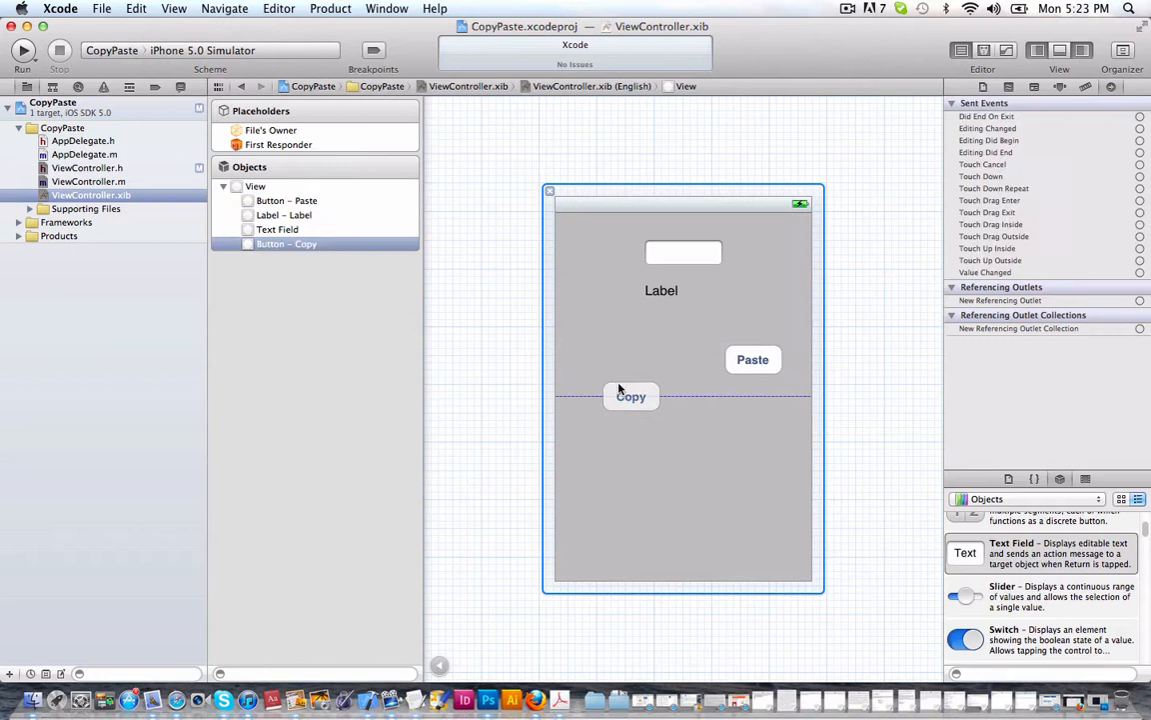
pyautogui.moveTo(630, 396); pyautogui.dragTo(623, 359)
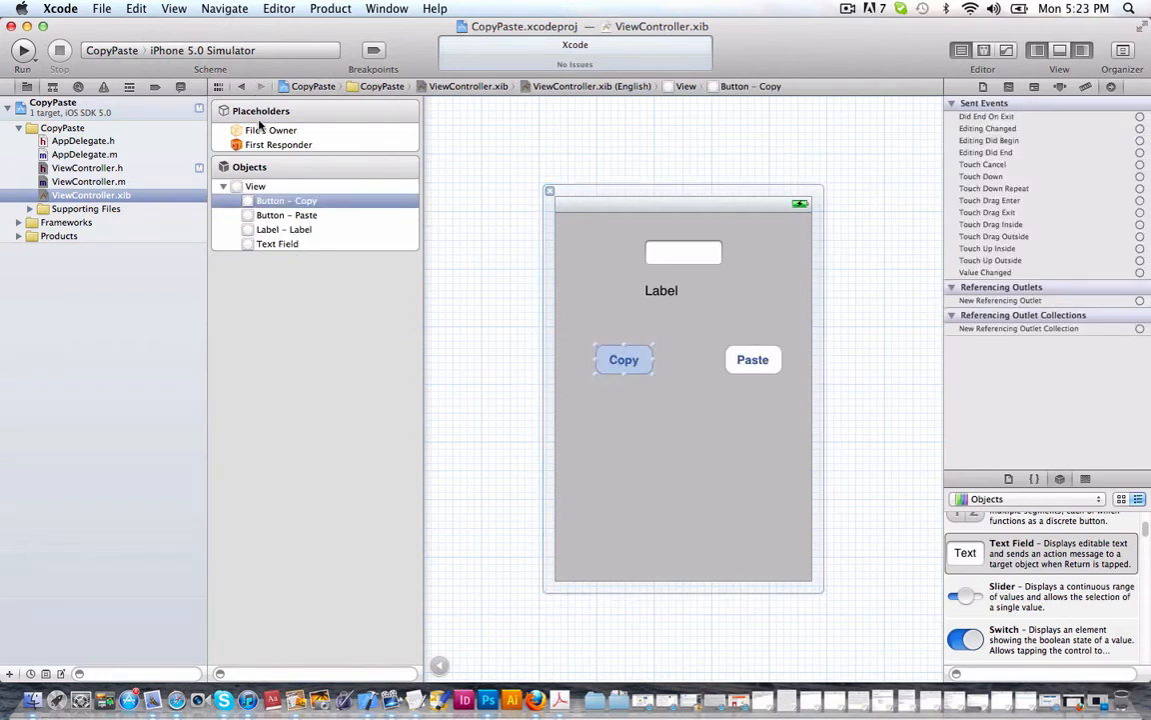
# Step: Wire pastetext: to the Paste button on Touch Up Inside via File's Owner, then run the app
pyautogui.click(271, 130)
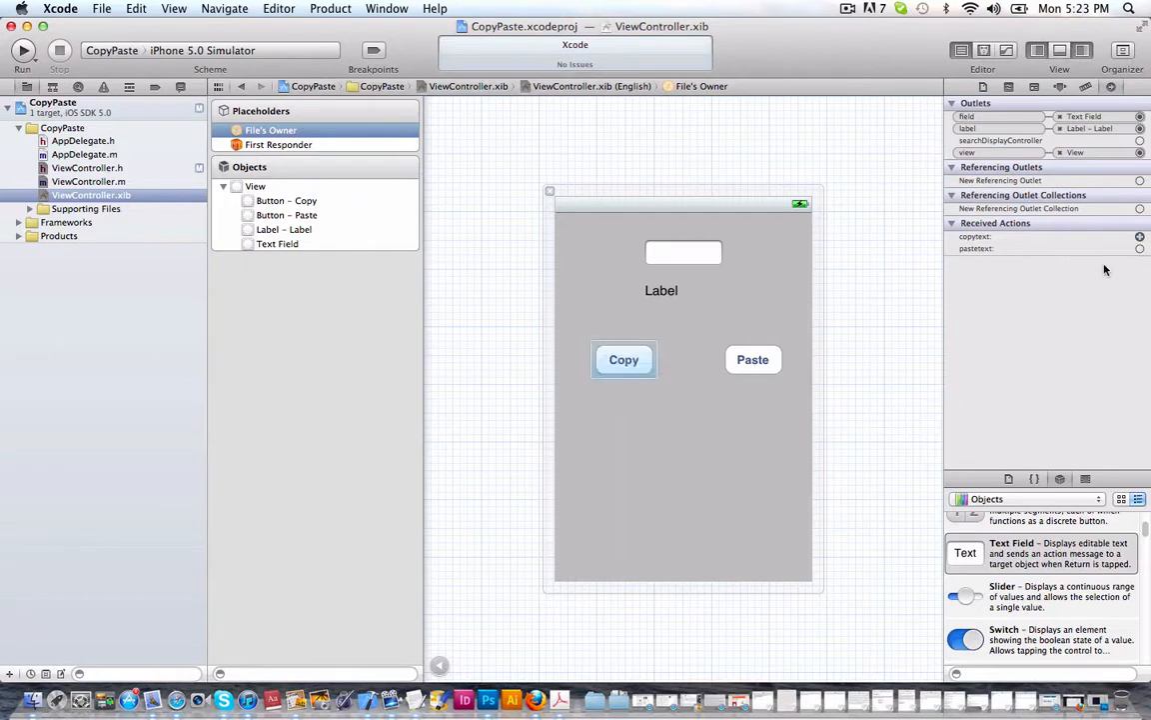
pyautogui.click(752, 359)
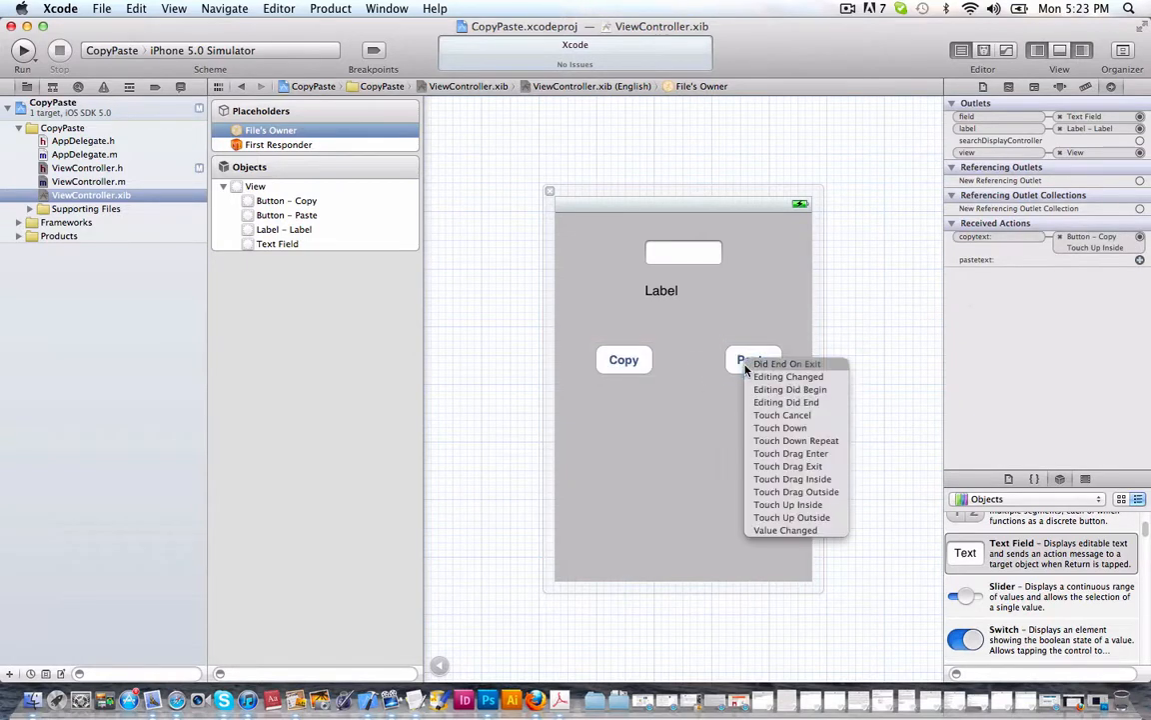
pyautogui.click(789, 504)
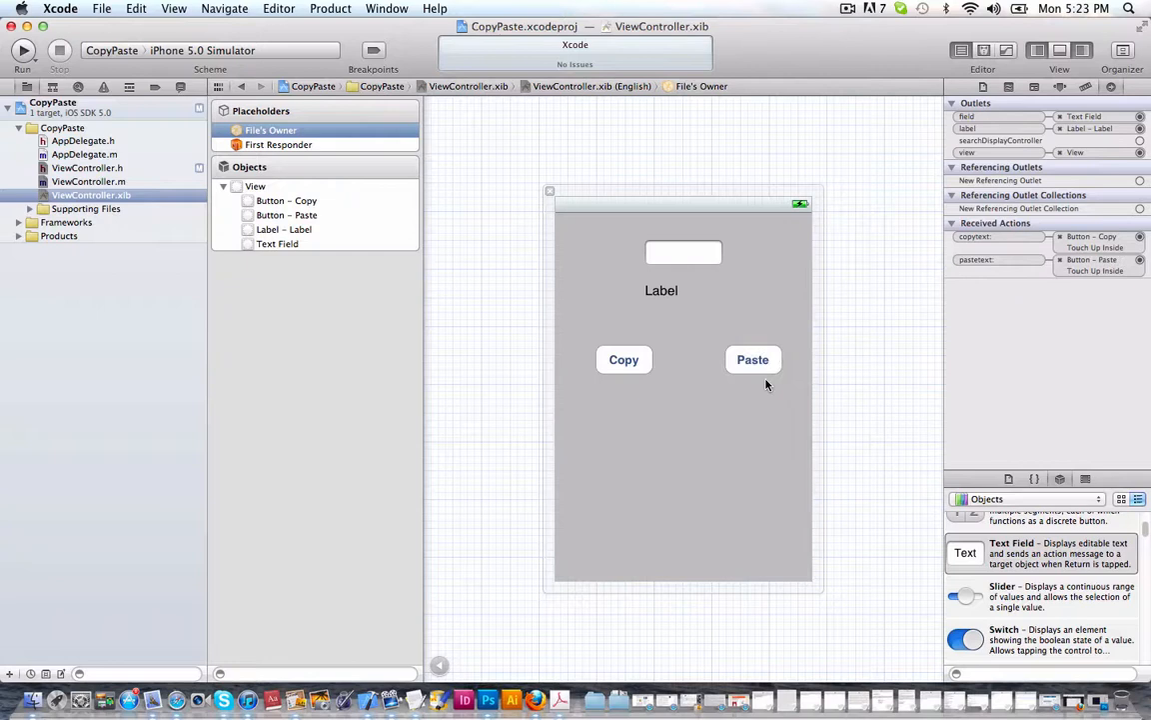
pyautogui.moveTo(76, 68)
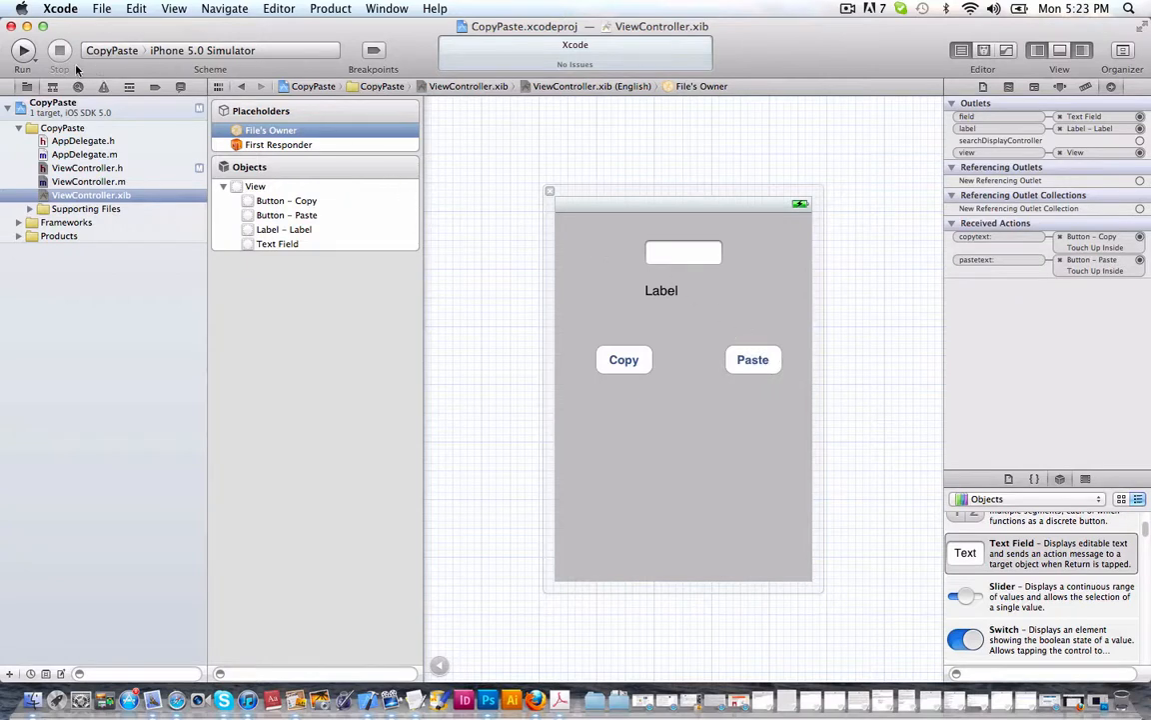
pyautogui.click(22, 50)
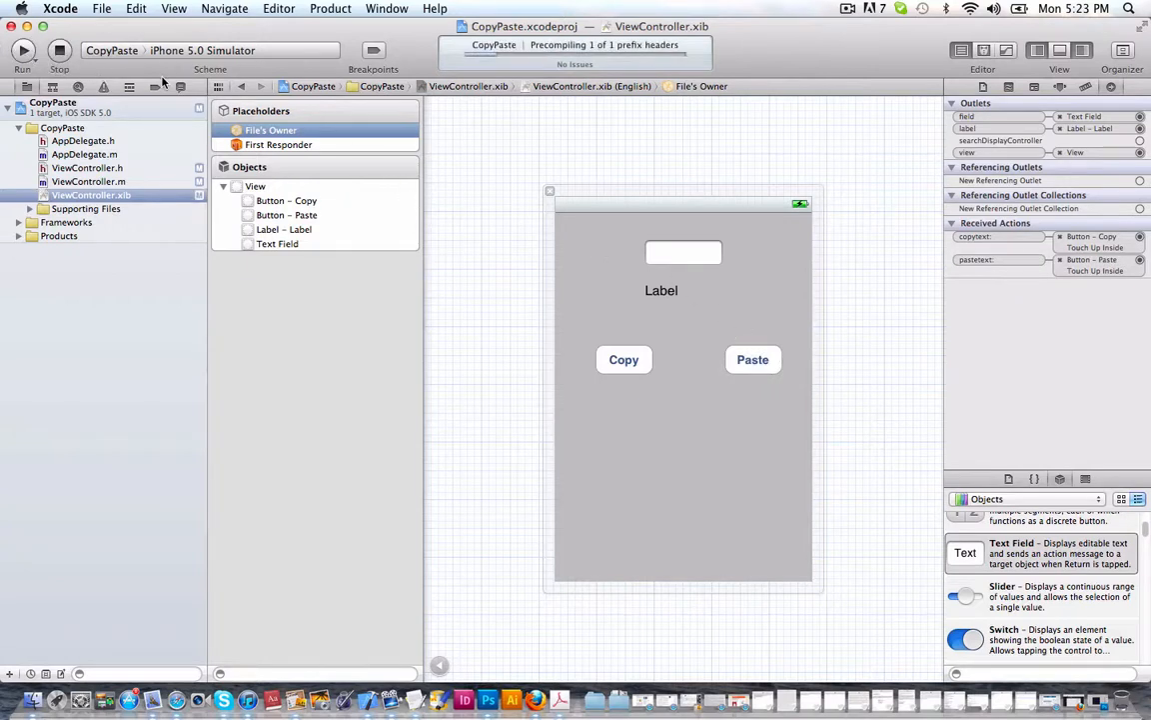
# Step: Enter hello in the running CopyPaste app's text field in the simulator
pyautogui.click(22, 50)
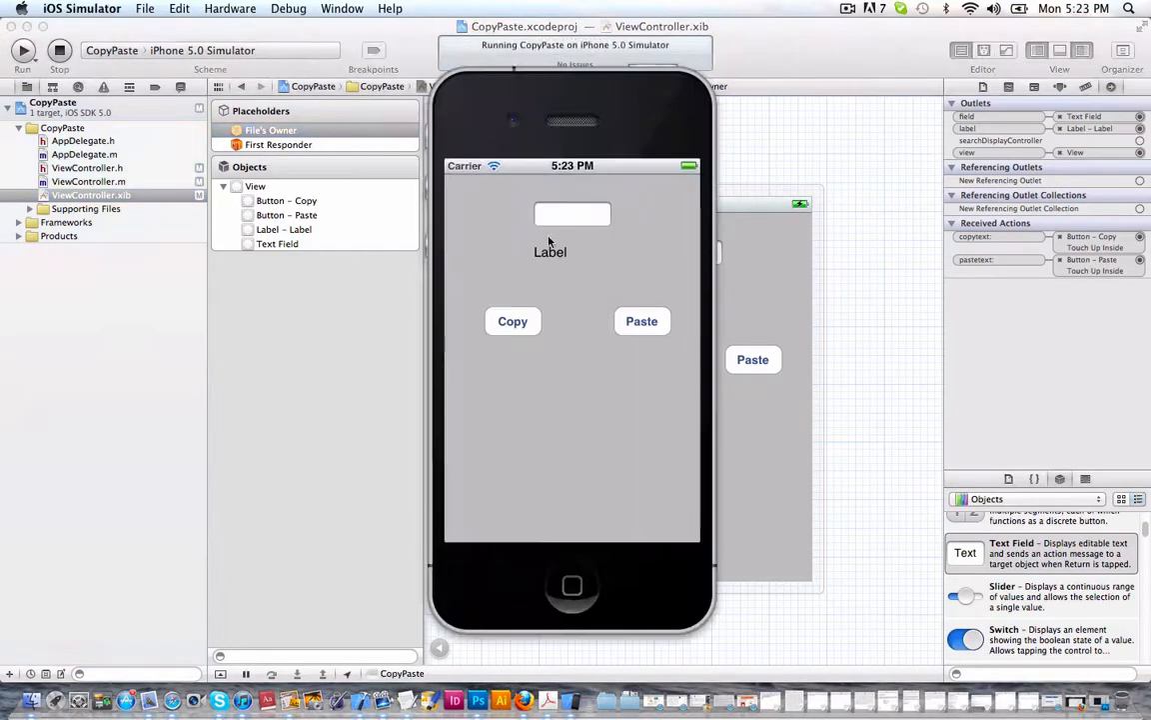
pyautogui.click(572, 213)
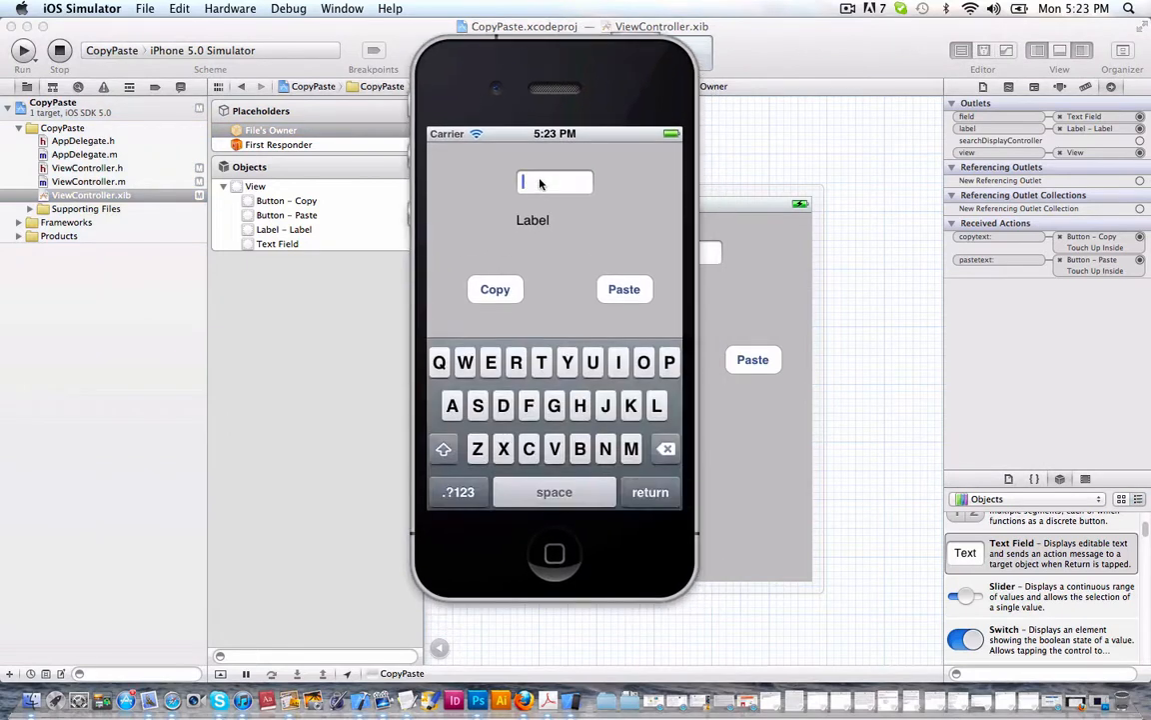
pyautogui.write('hello')
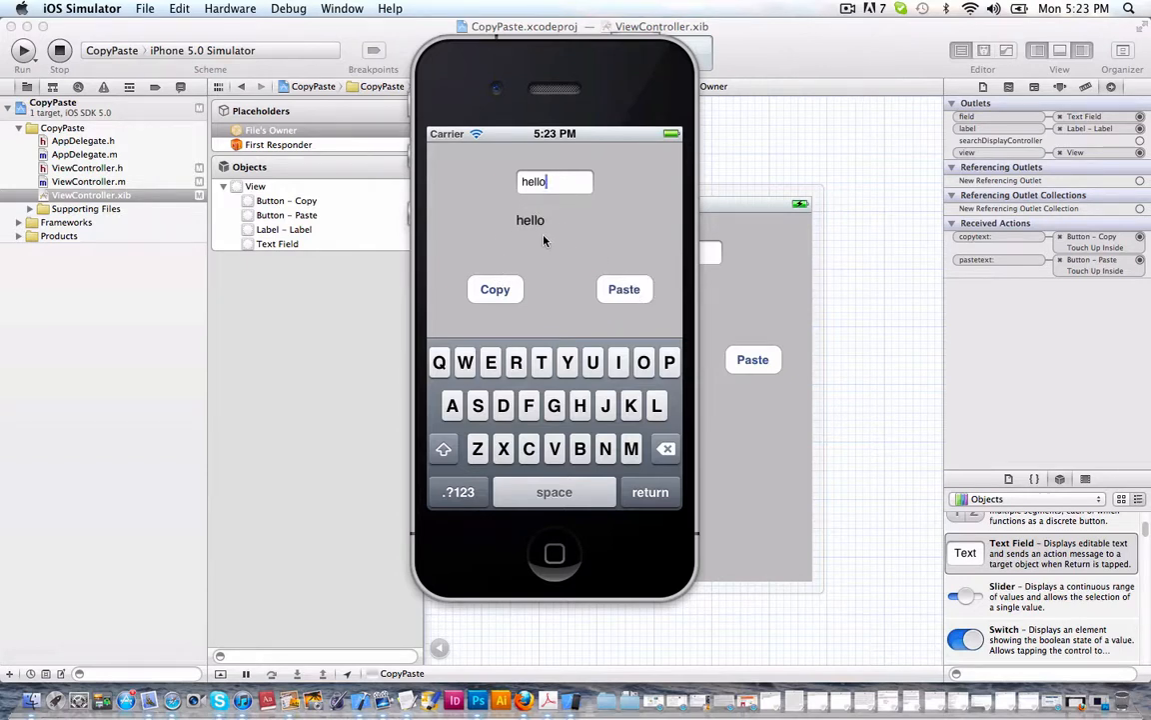
pyautogui.moveTo(517, 214)
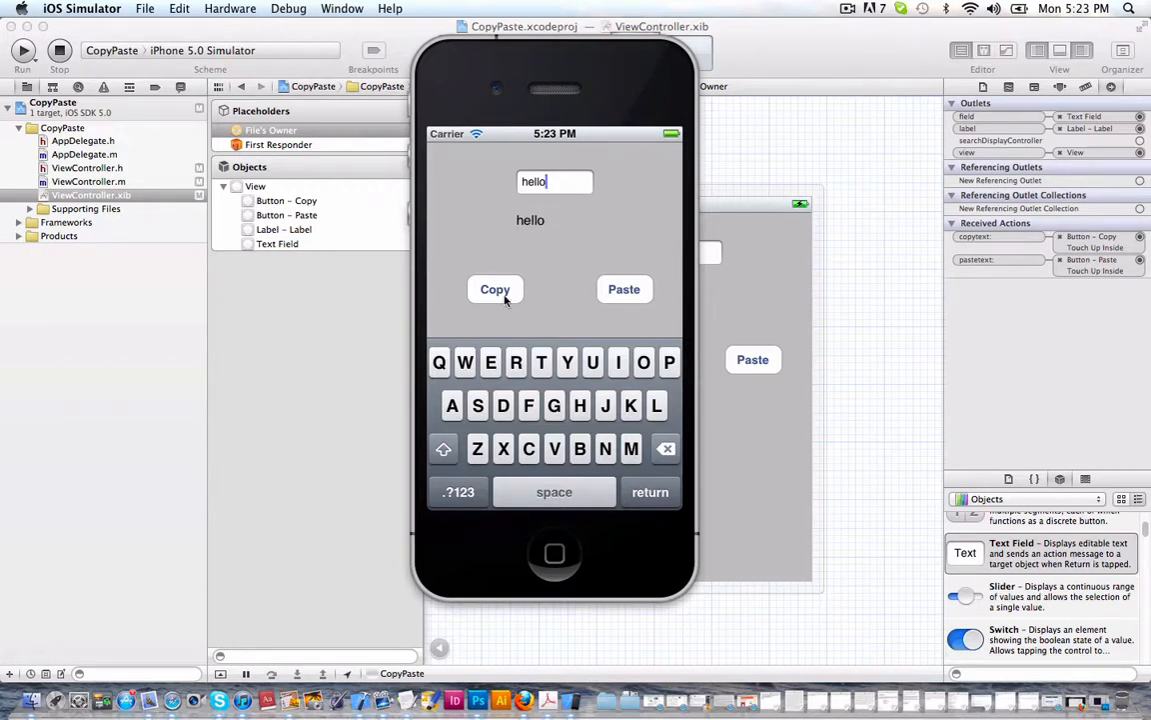
pyautogui.moveTo(561, 538)
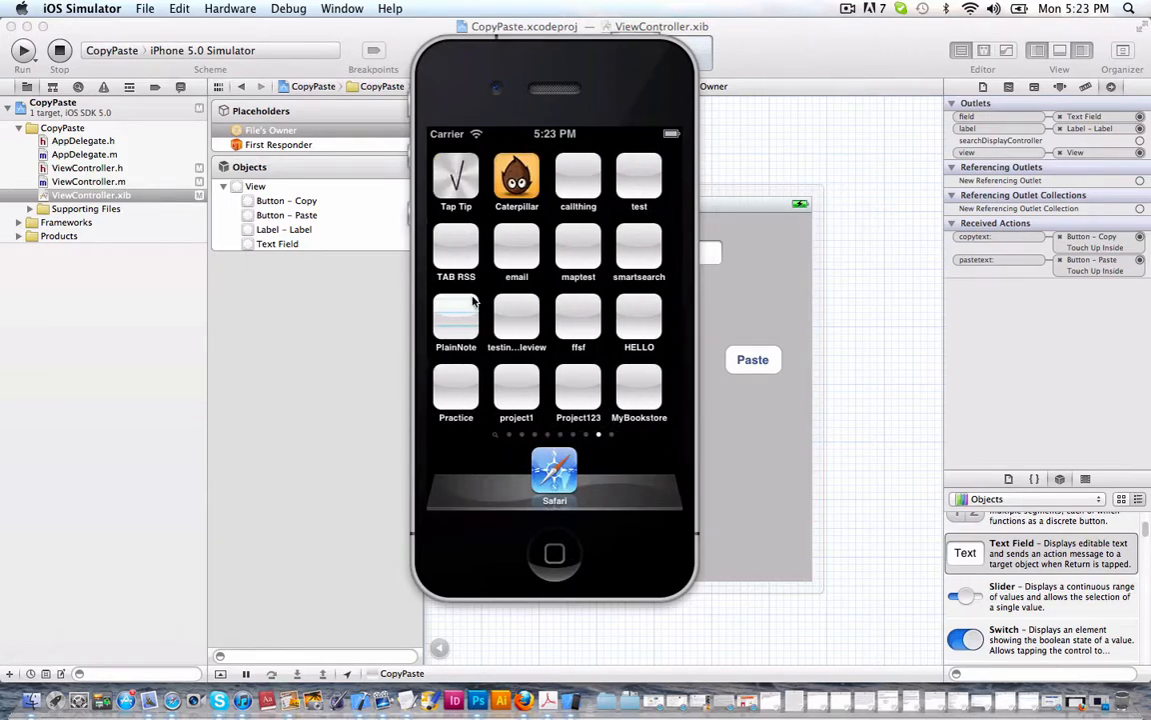
# Step: Swipe to Safari on the home screen and paste hello into its search field
pyautogui.hscroll(-3)
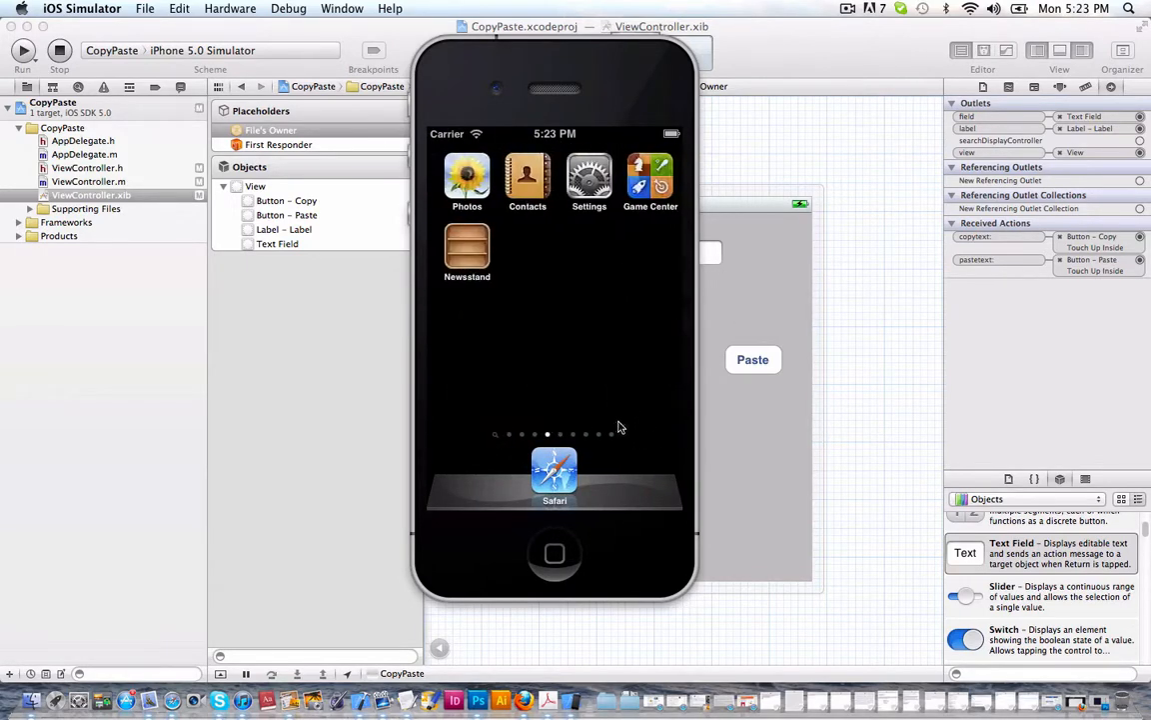
pyautogui.click(555, 475)
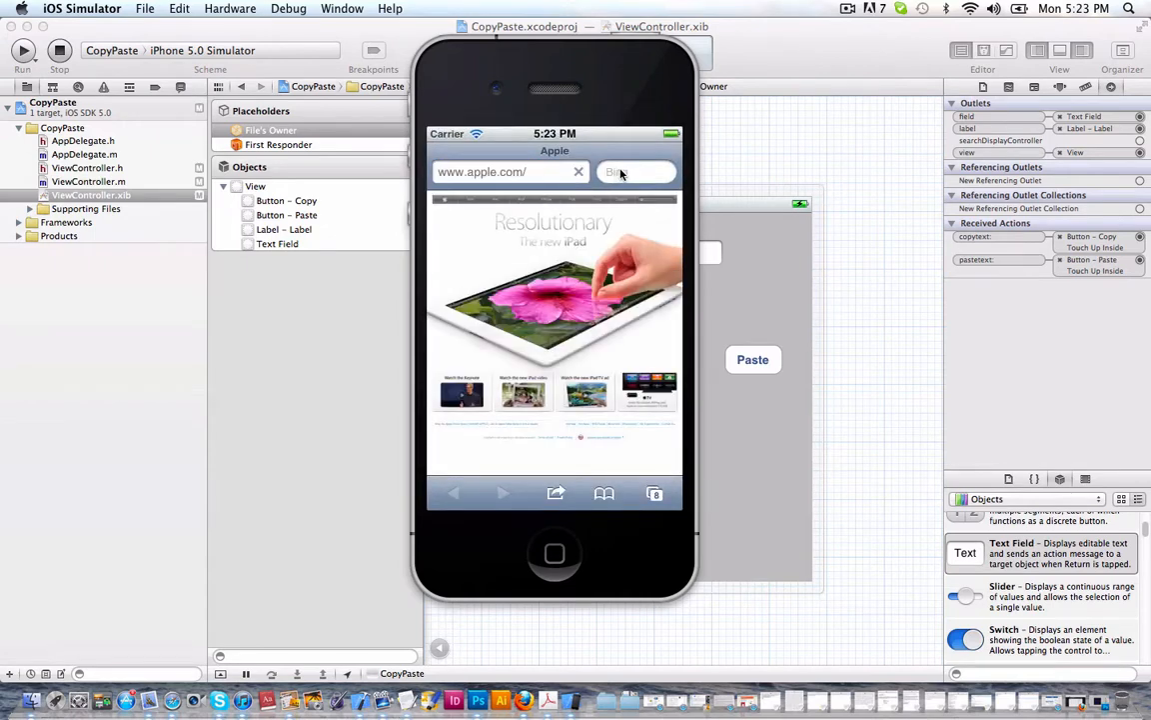
pyautogui.click(505, 171)
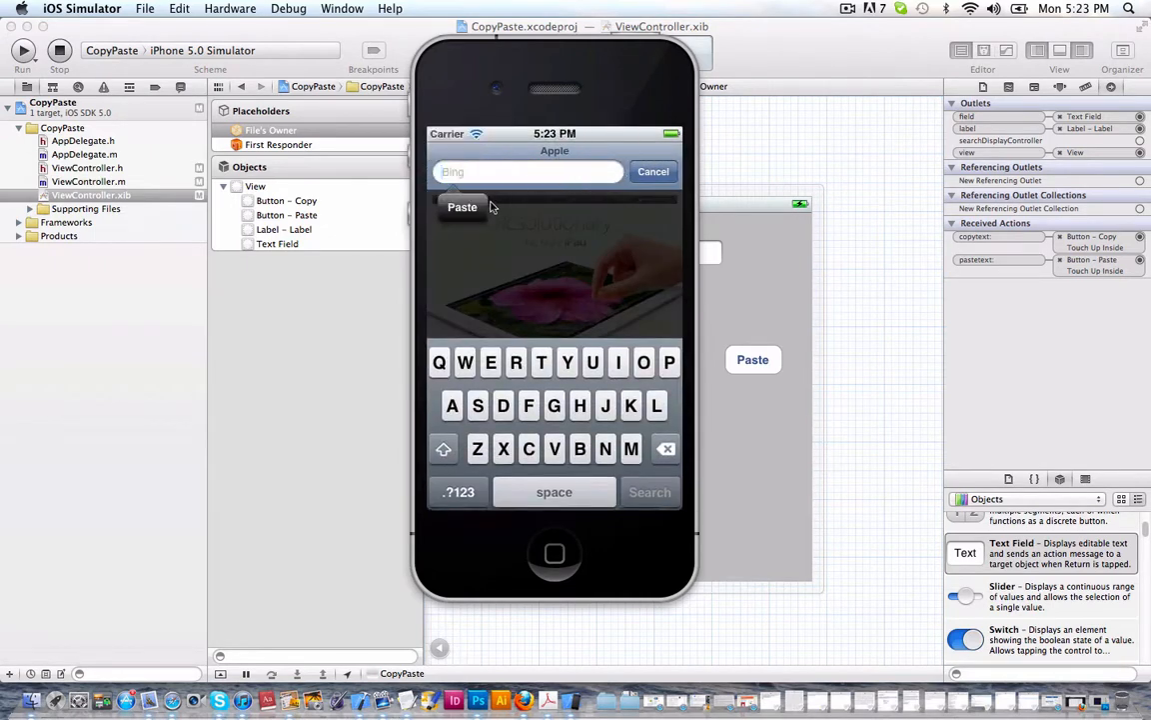
pyautogui.write('hello')
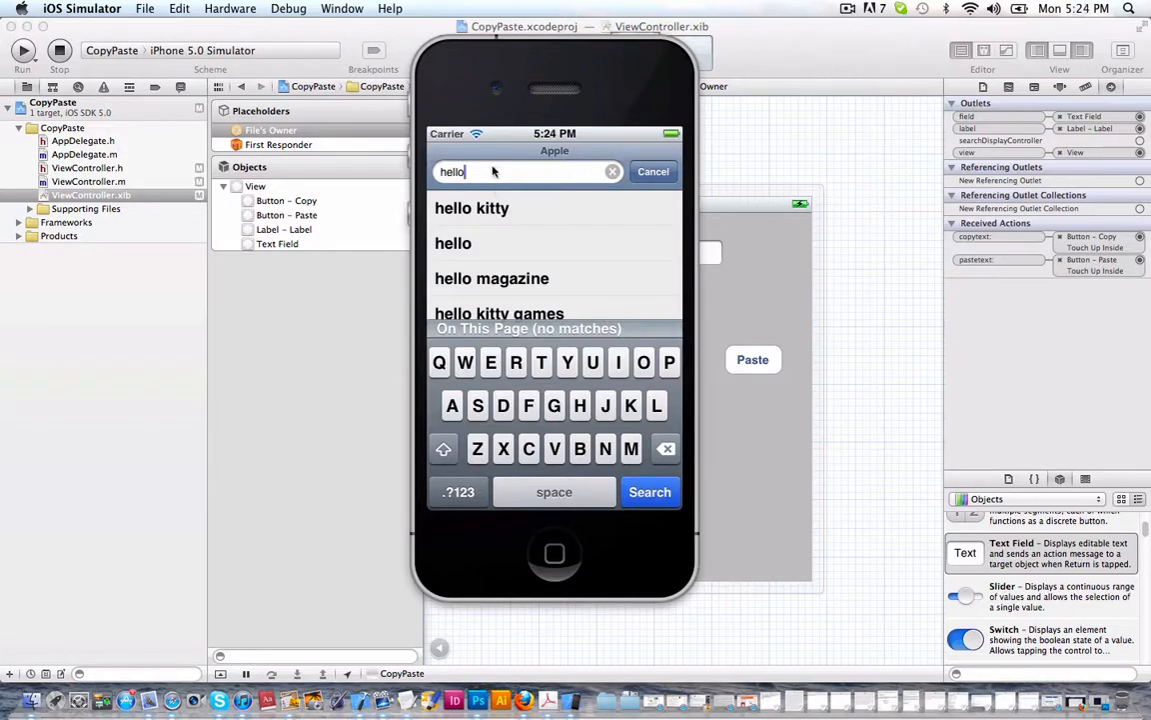
pyautogui.moveTo(592, 458)
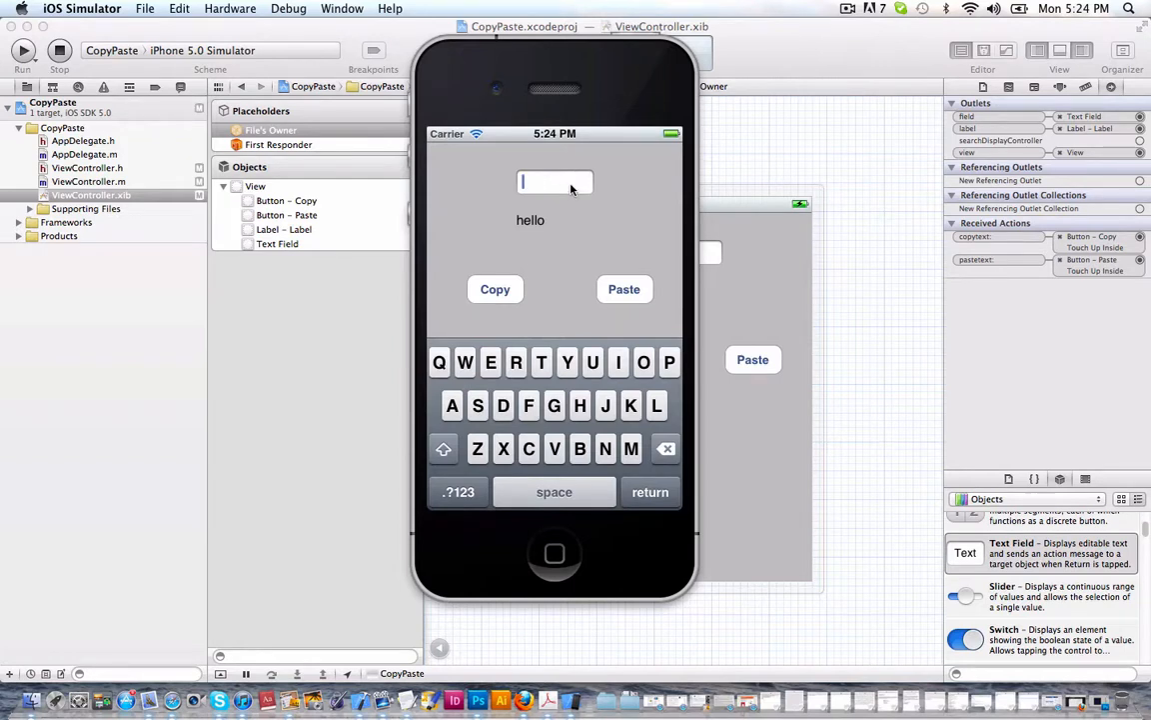
# Step: Copy whats up?! from the app through Safari's search bar and paste it into the label
pyautogui.write('whats u')
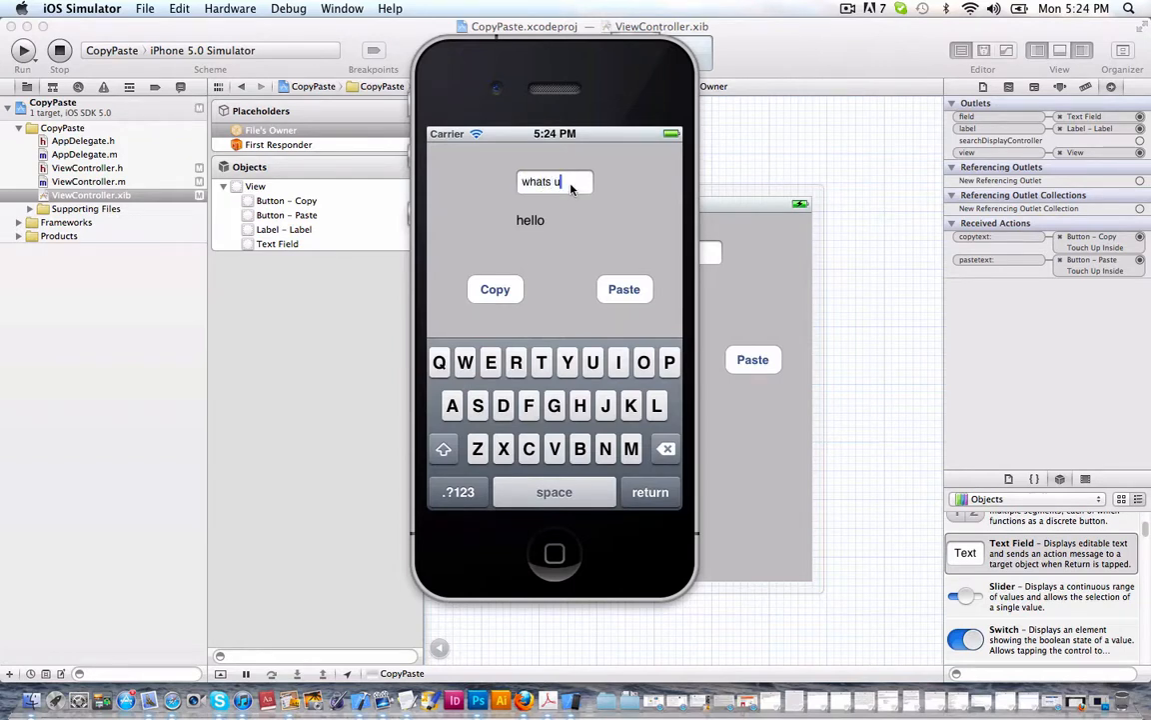
pyautogui.write('p?')
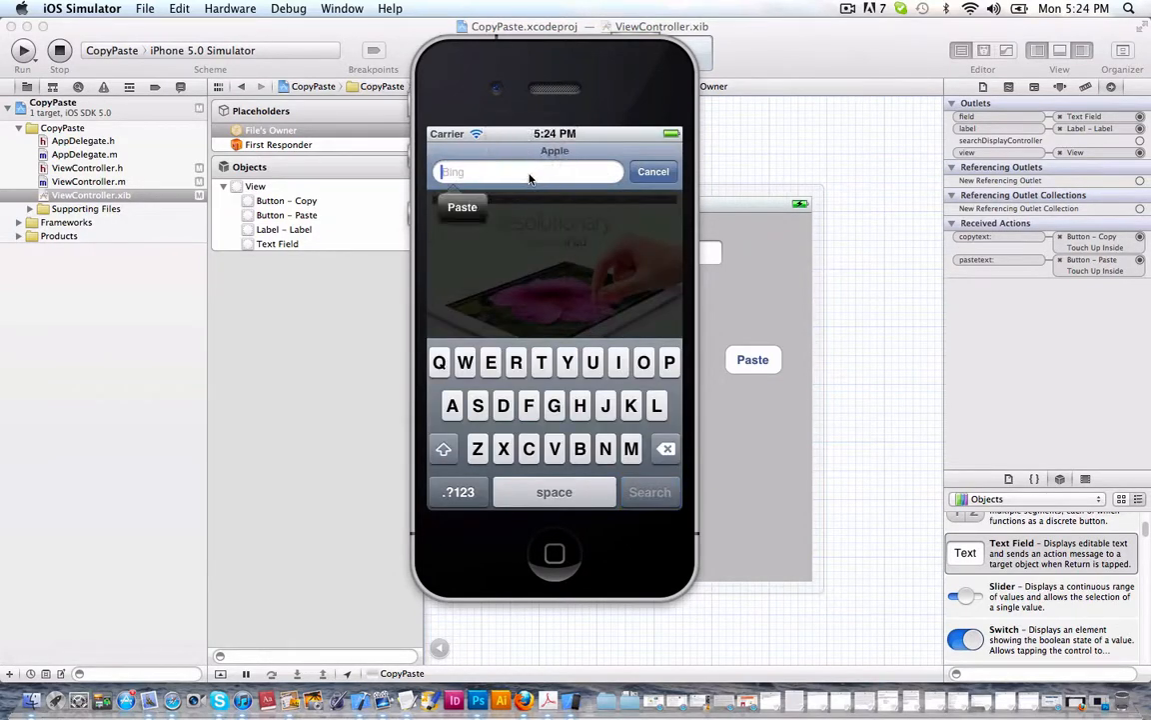
pyautogui.write('whats up?')
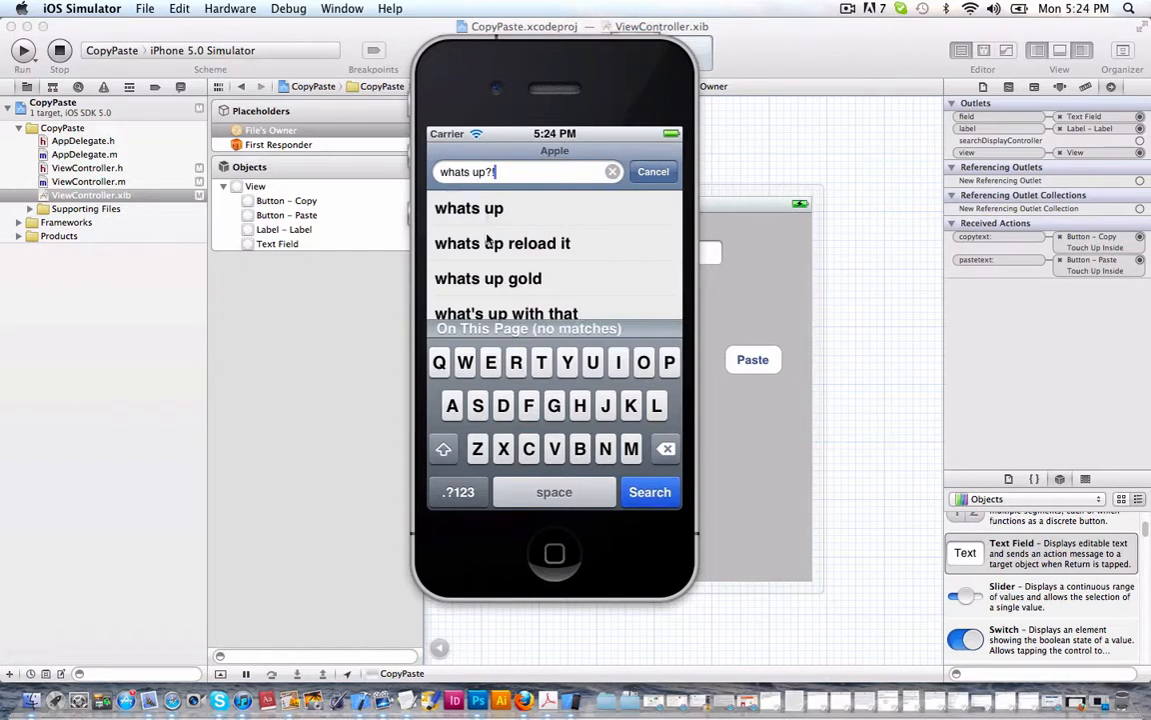
pyautogui.moveTo(545, 210)
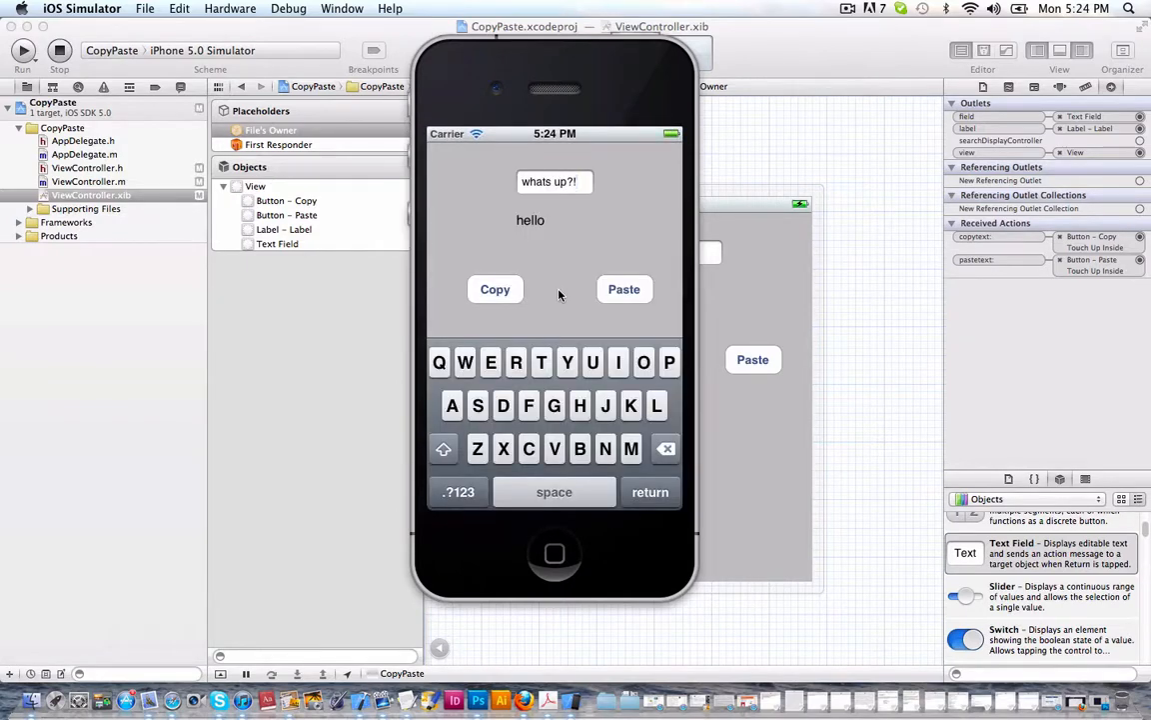
pyautogui.click(624, 289)
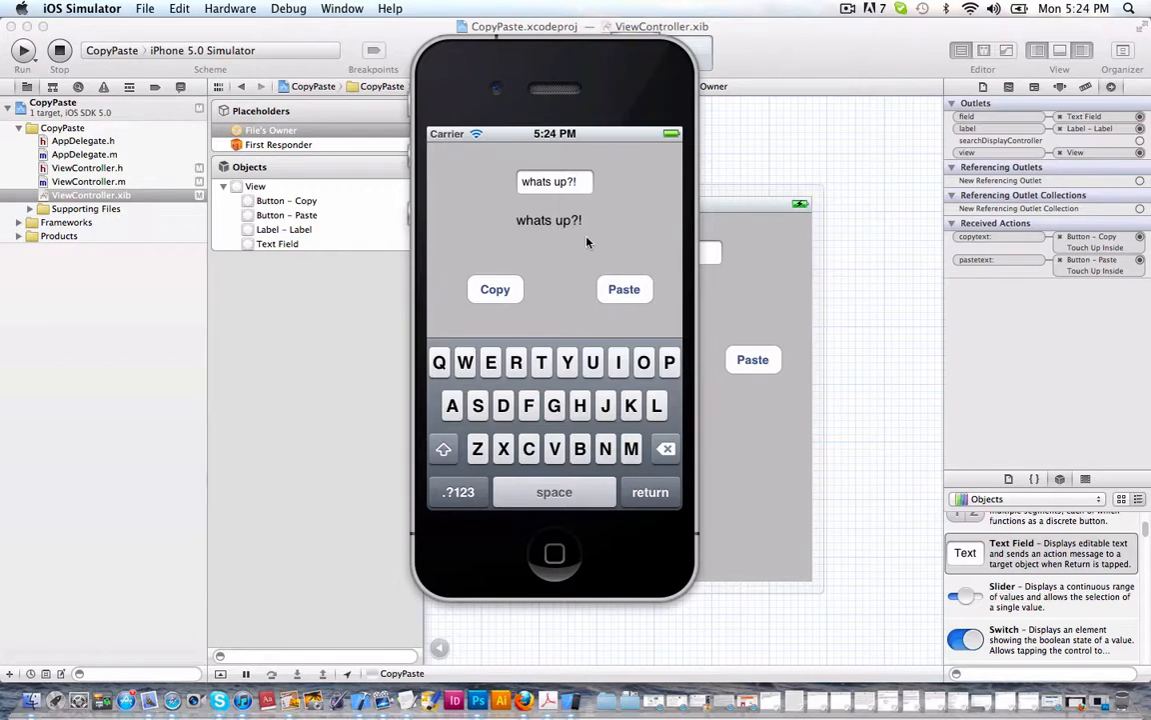
pyautogui.moveTo(576, 152)
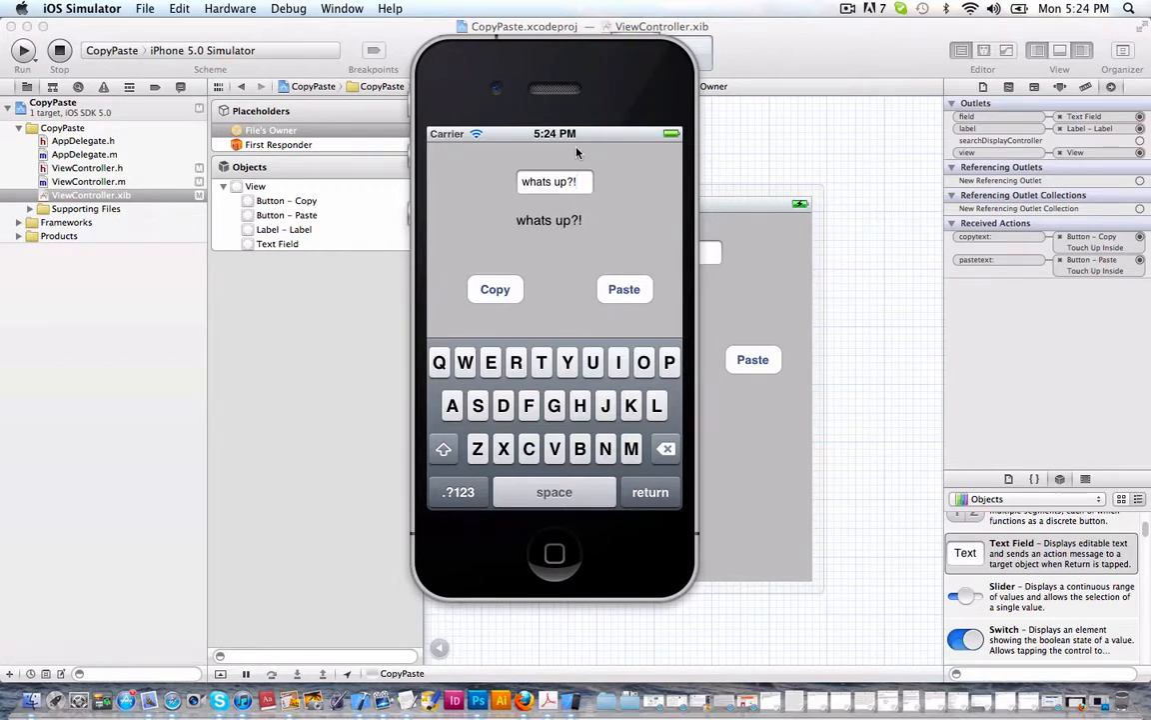